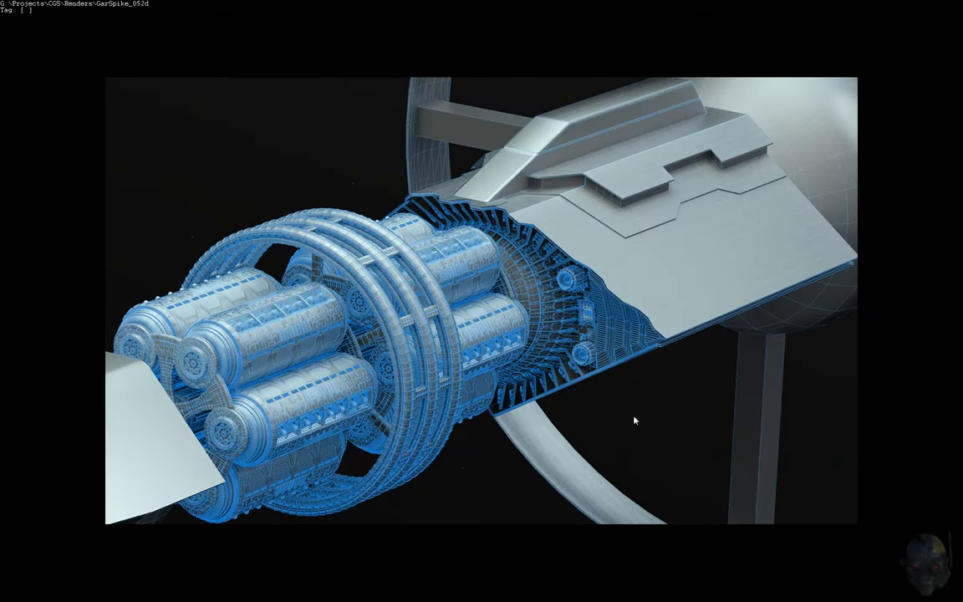
mouse_move(611, 401)
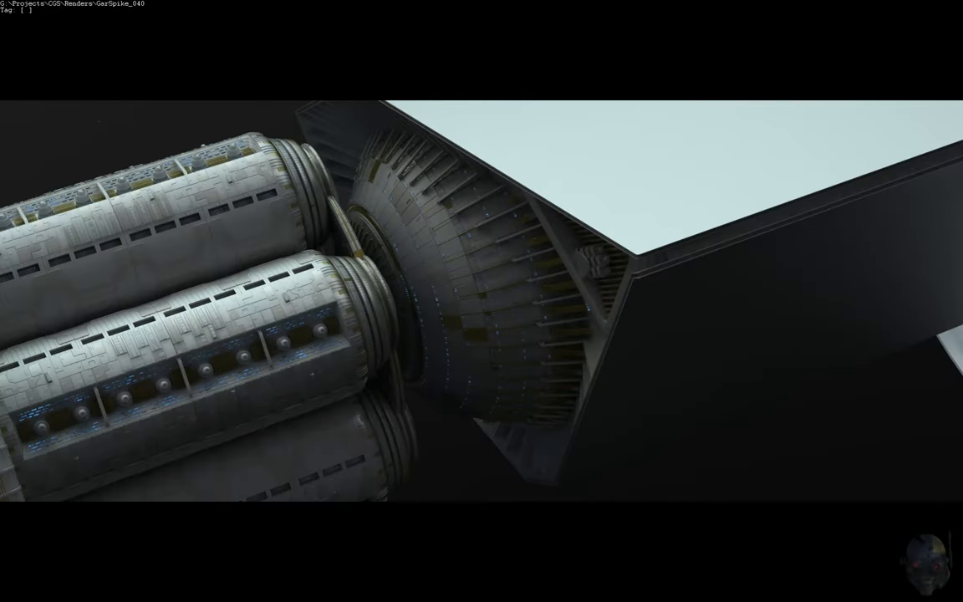
mouse_move(132, 386)
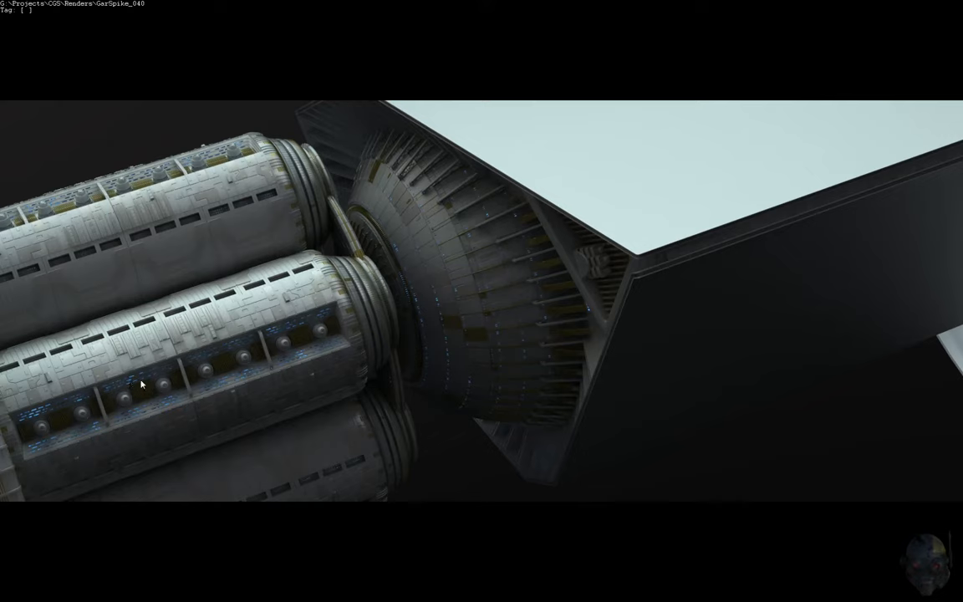
mouse_move(566, 401)
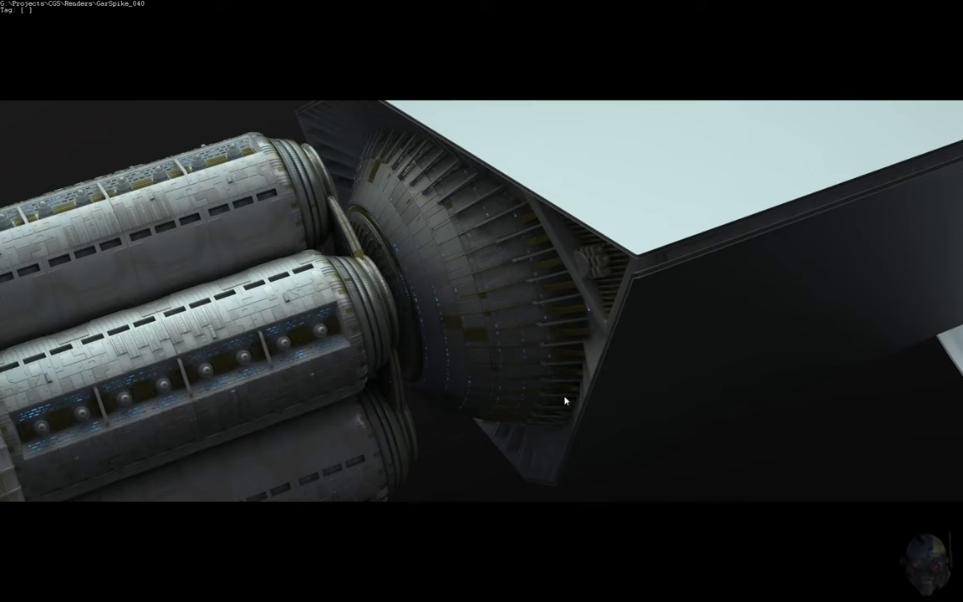
mouse_move(578, 419)
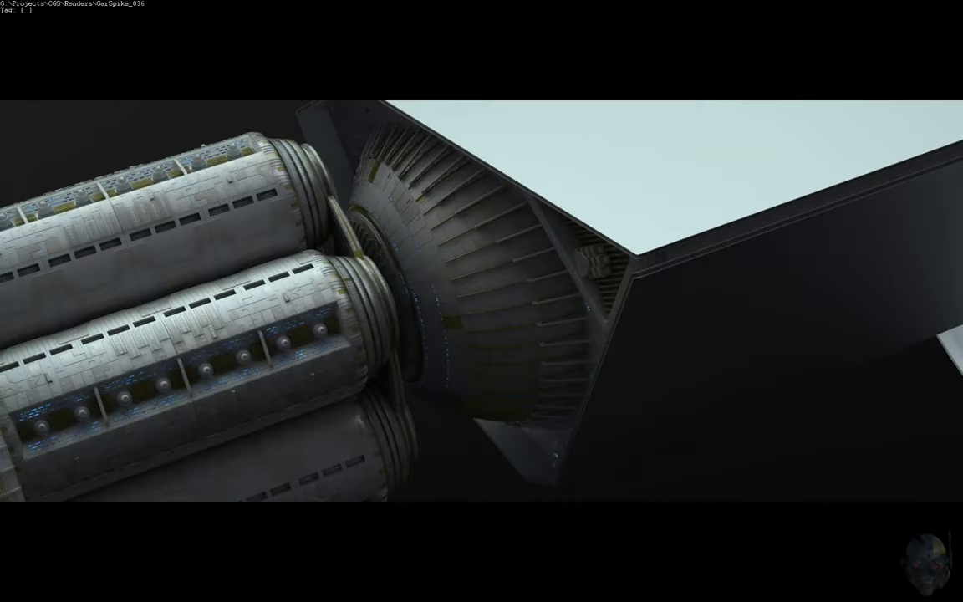
mouse_move(218, 380)
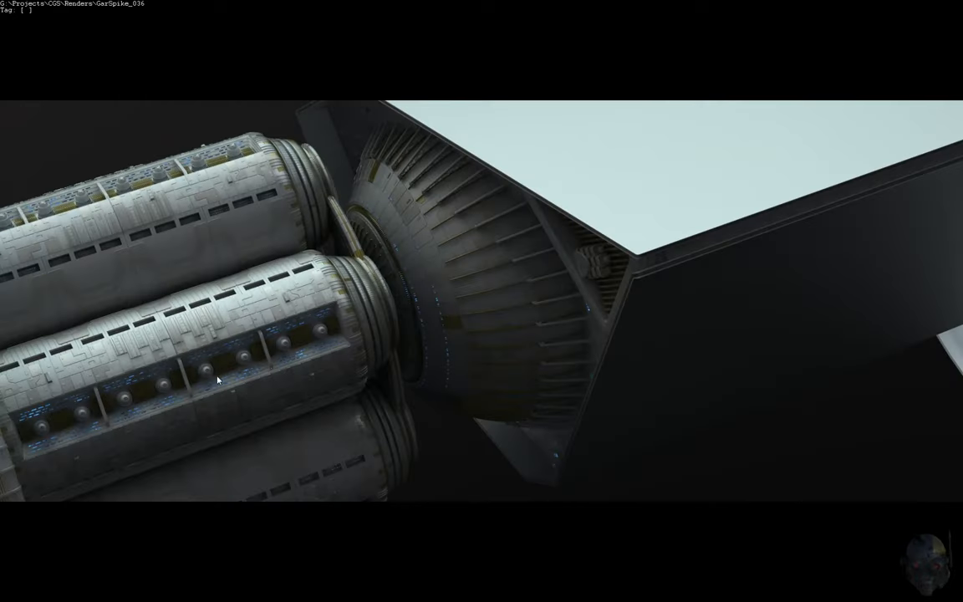
mouse_move(269, 376)
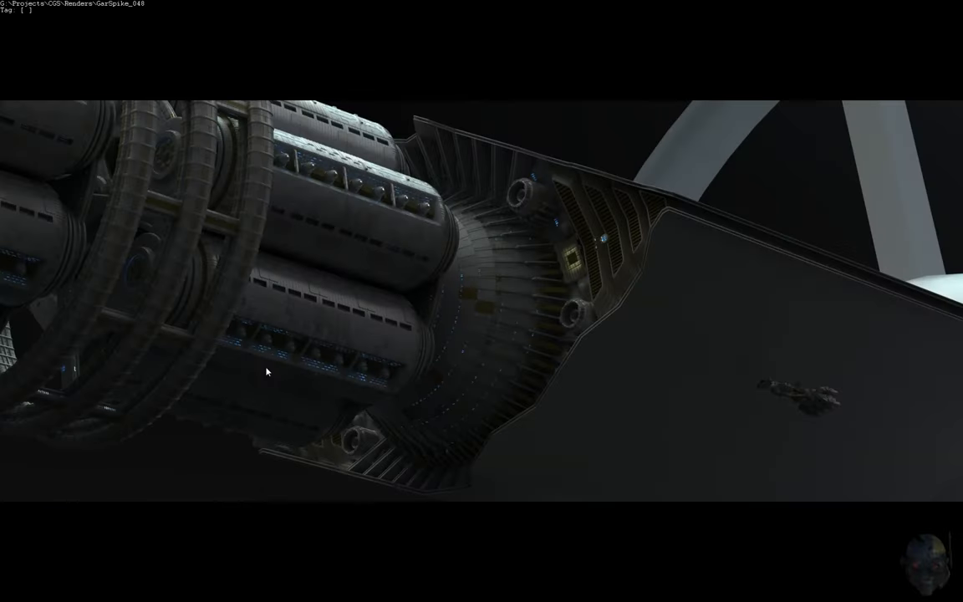
mouse_move(266, 363)
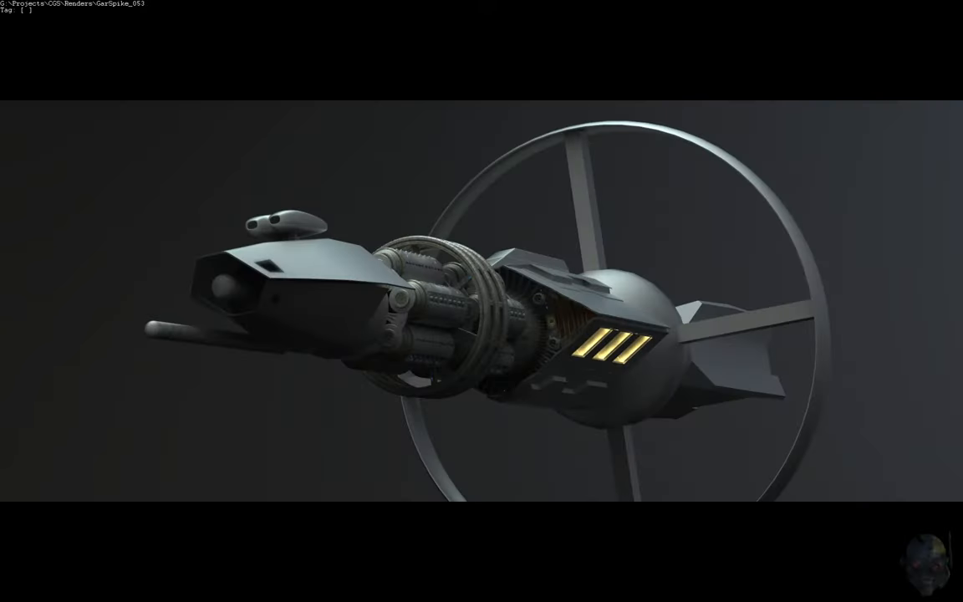
mouse_move(272, 359)
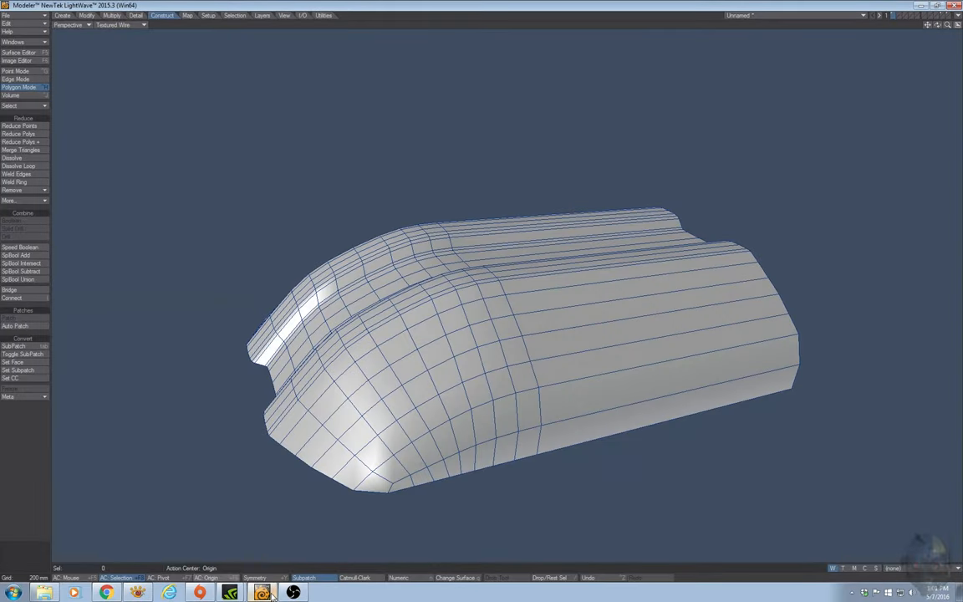
mouse_move(407, 315)
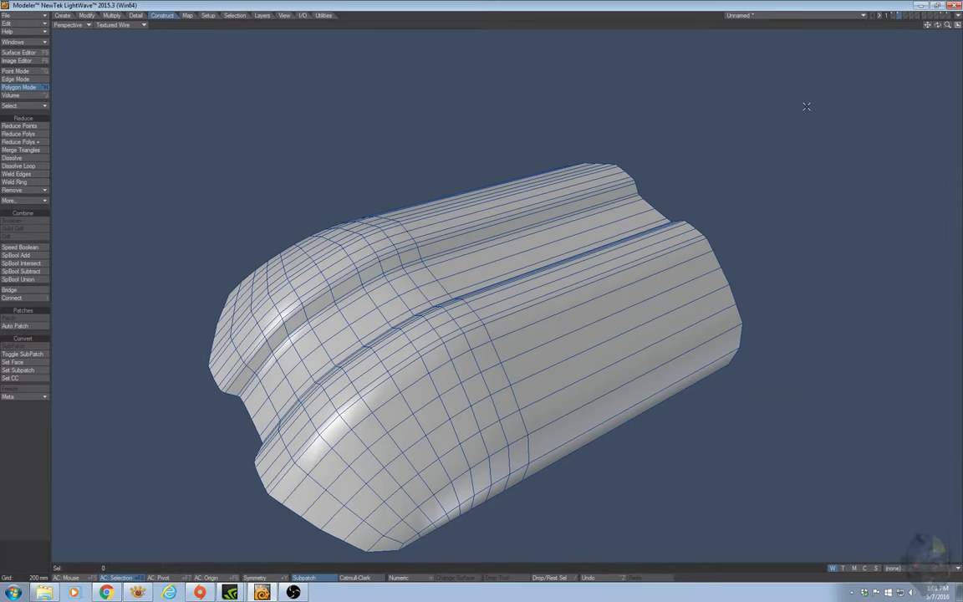
Step: Select the 32 polygons on the rear half of the hull
click(548, 282)
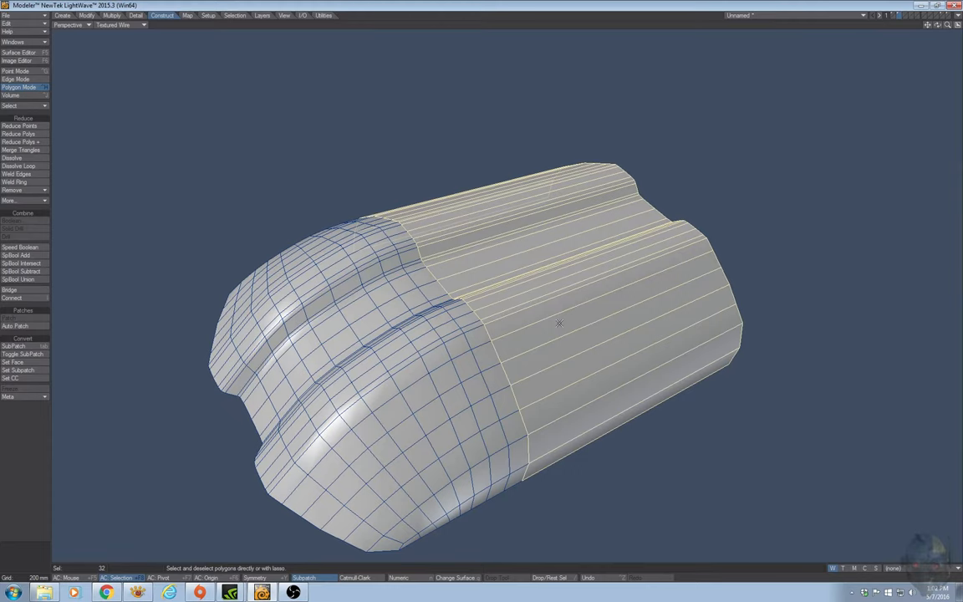
mouse_move(580, 310)
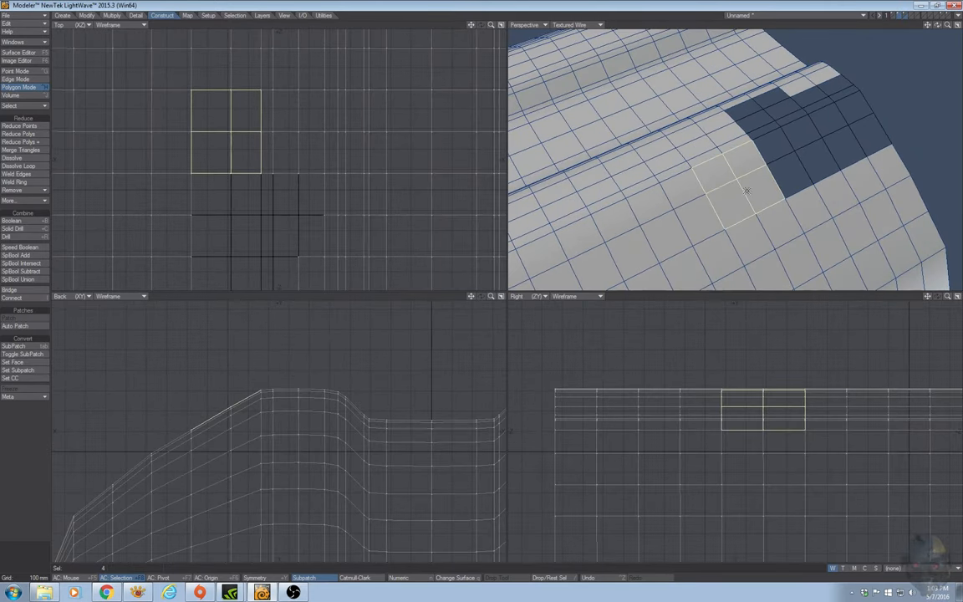
Step: Add more hull polygons to the selection for the stepped panel cut-out
click(676, 222)
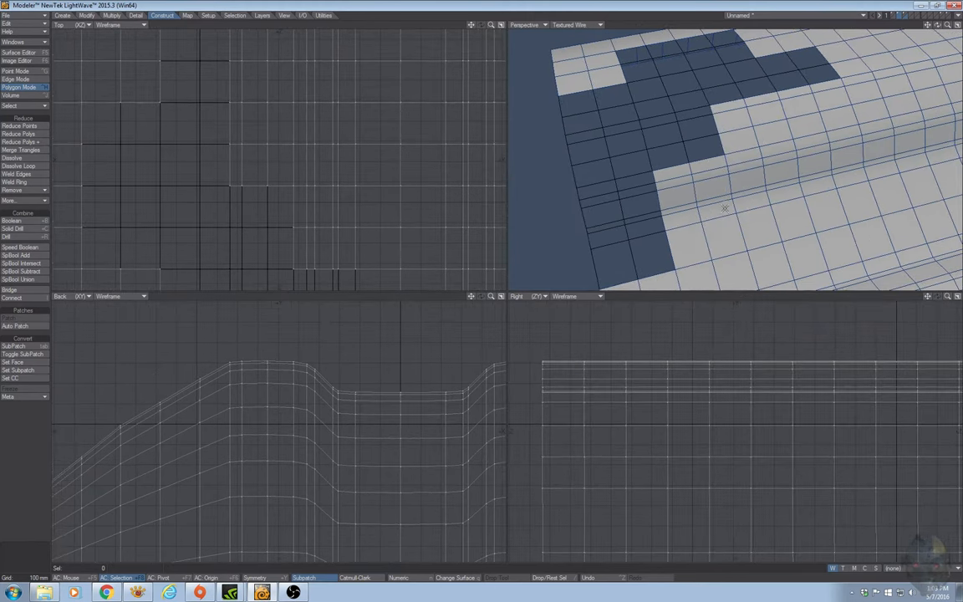
click(710, 188)
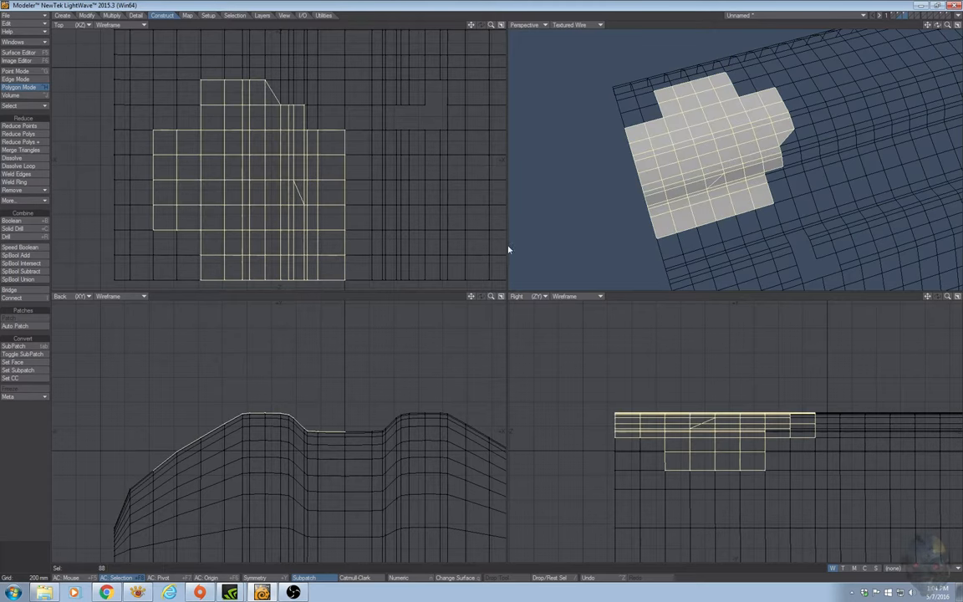
Step: Inset the selected panel polygons by 5mm with Multishift
click(112, 15)
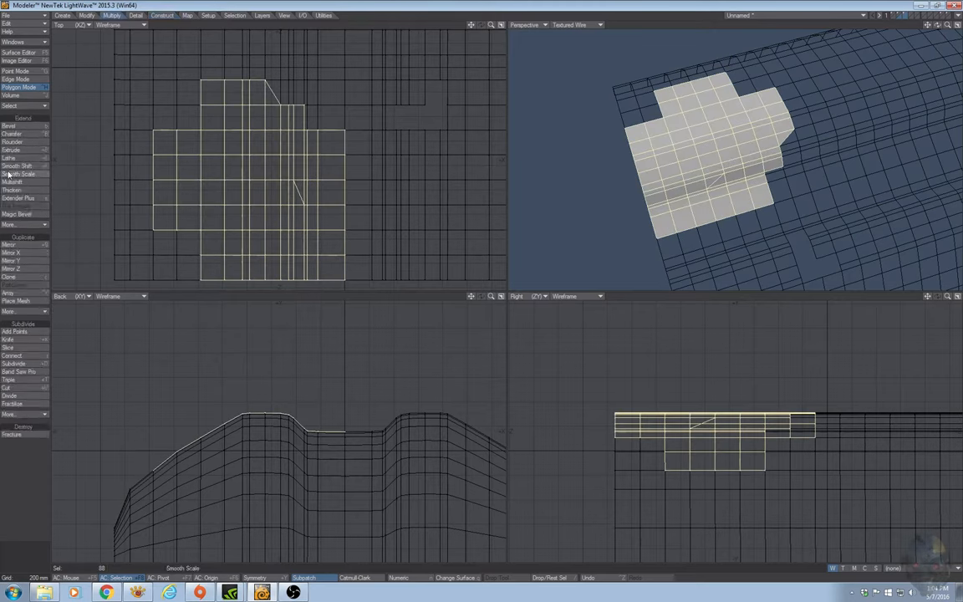
click(13, 182)
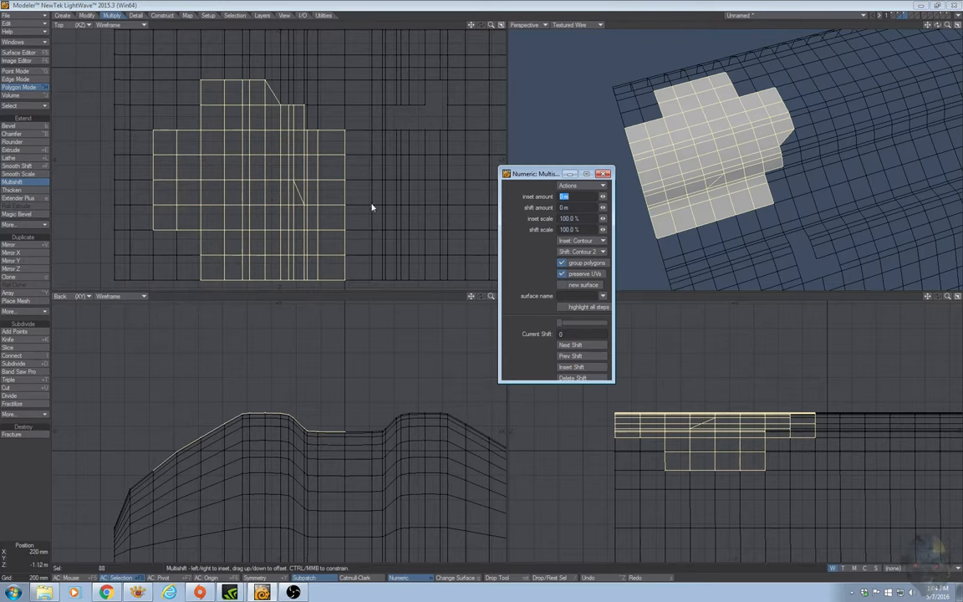
click(577, 196)
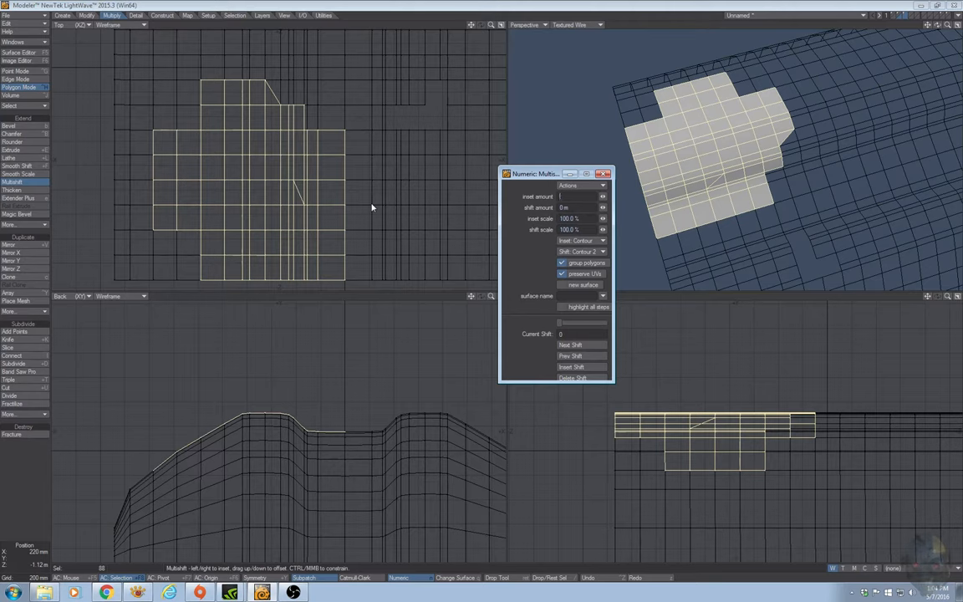
text(5mm)
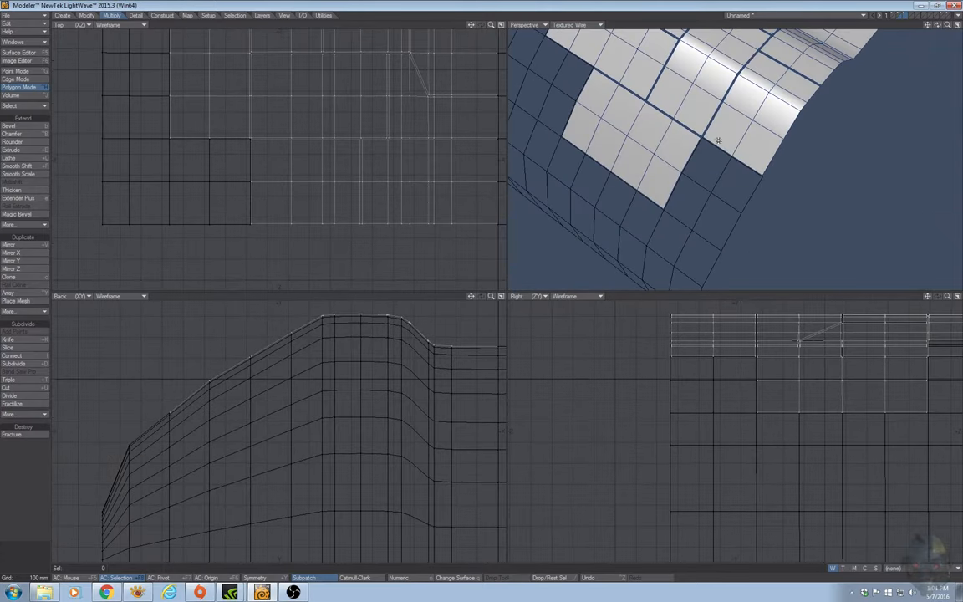
mouse_move(724, 168)
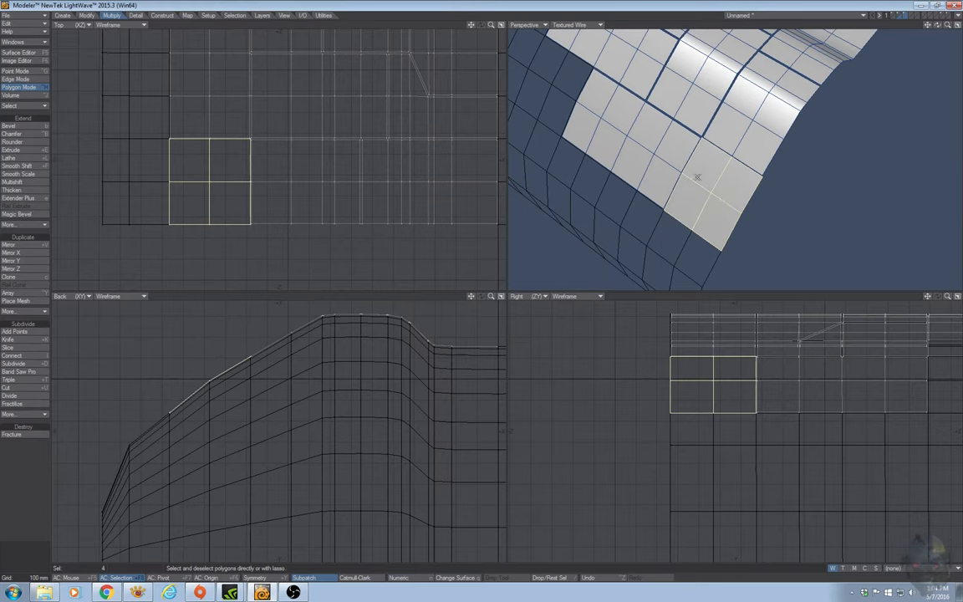
Step: Inset a small square group of four hull polygons, then switch selection modes for seams
click(16, 183)
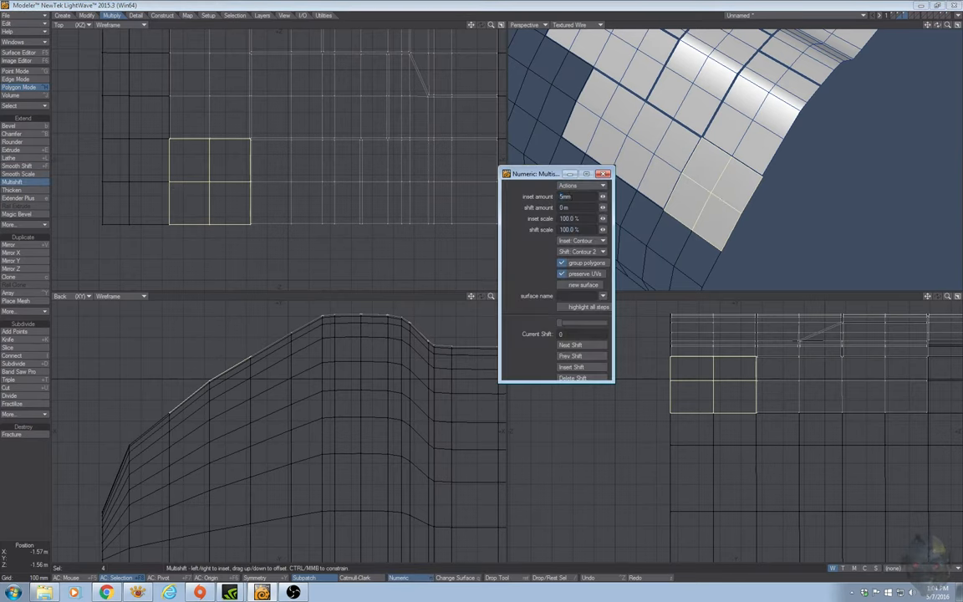
click(577, 207)
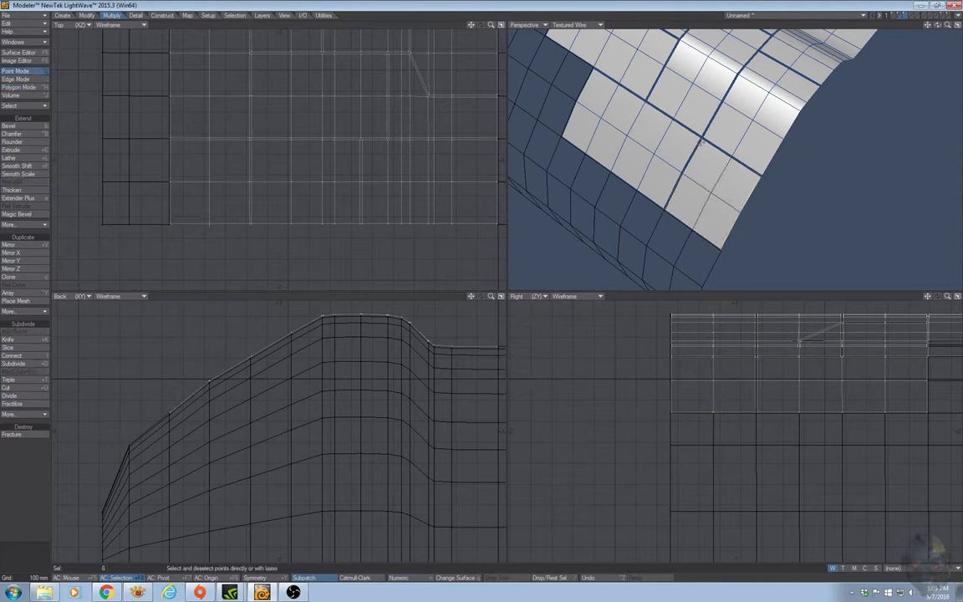
click(15, 79)
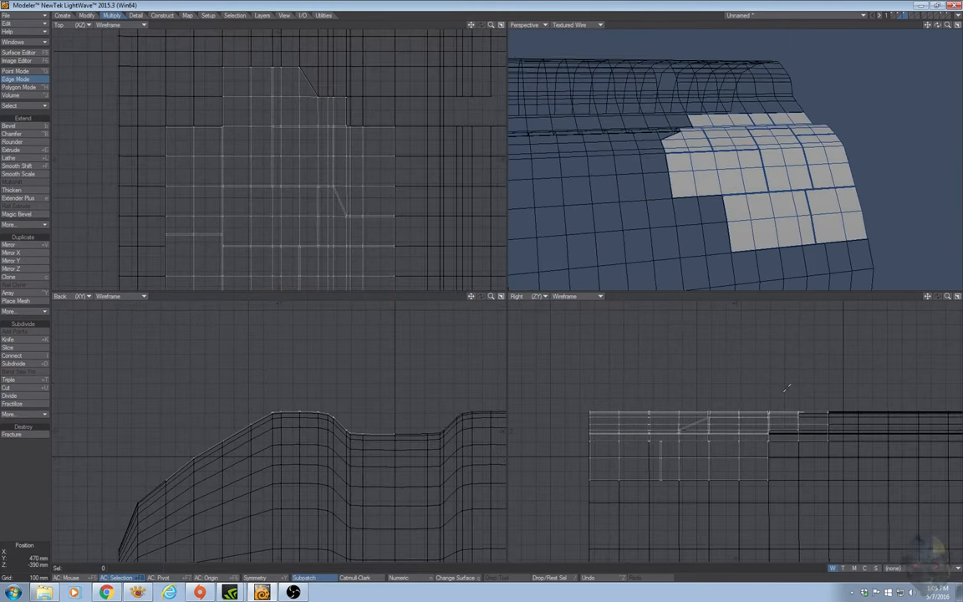
click(18, 87)
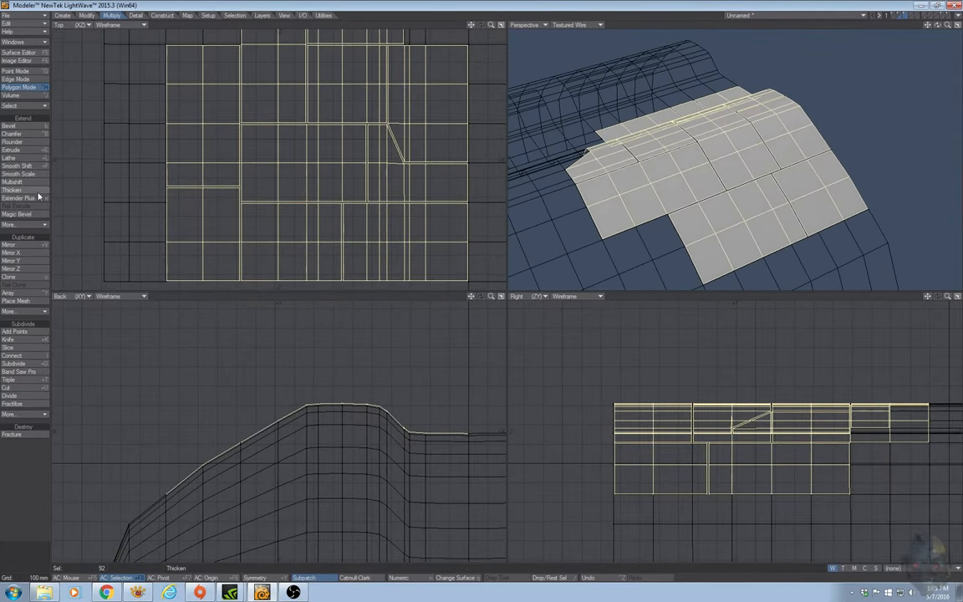
Step: Inset the selected panel groups by 5mm using Multishift
click(12, 182)
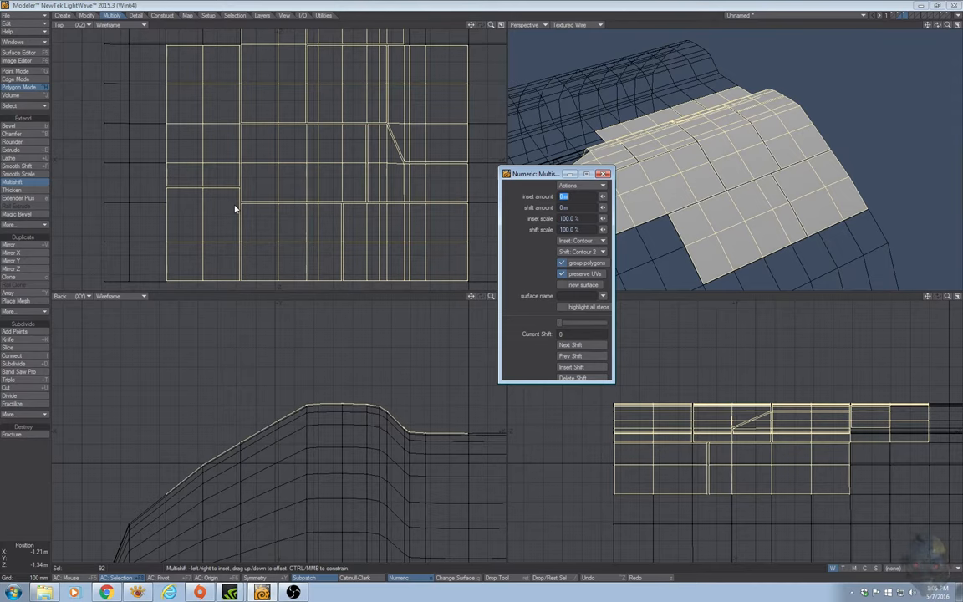
text(5mm)
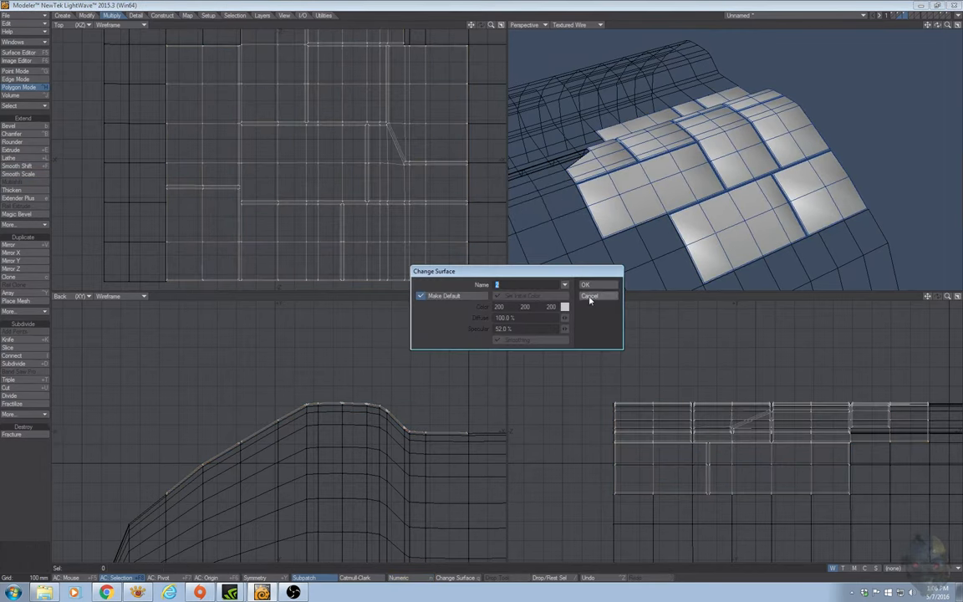
Step: Cancel Change Surface, open and close the Surface Editor, and show Perspective display modes
click(590, 296)
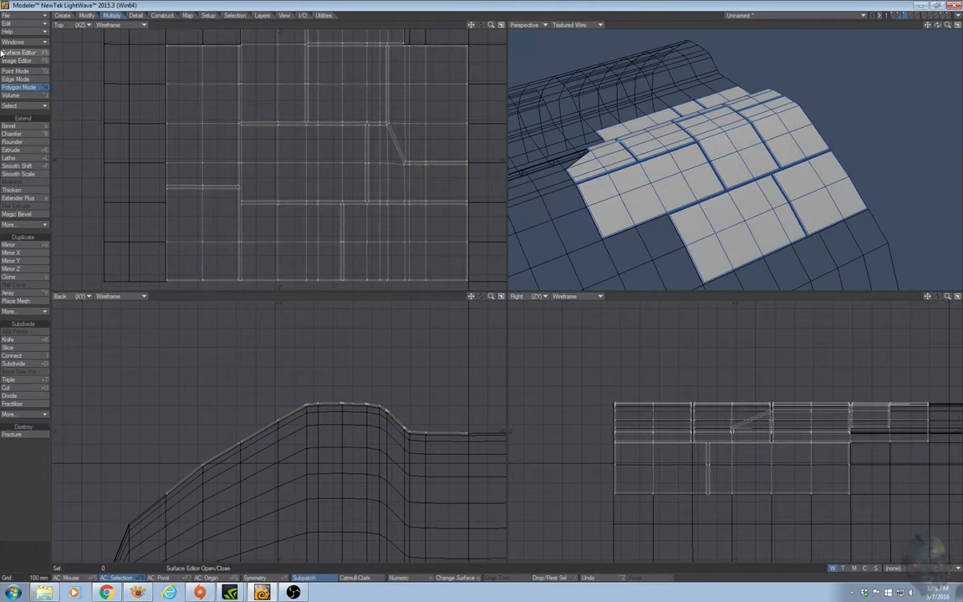
click(19, 52)
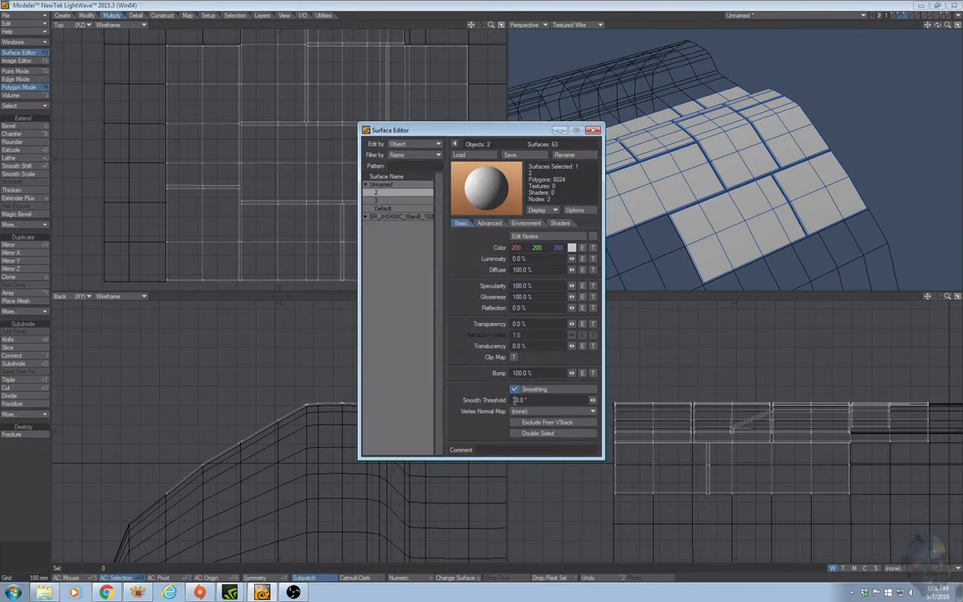
click(594, 130)
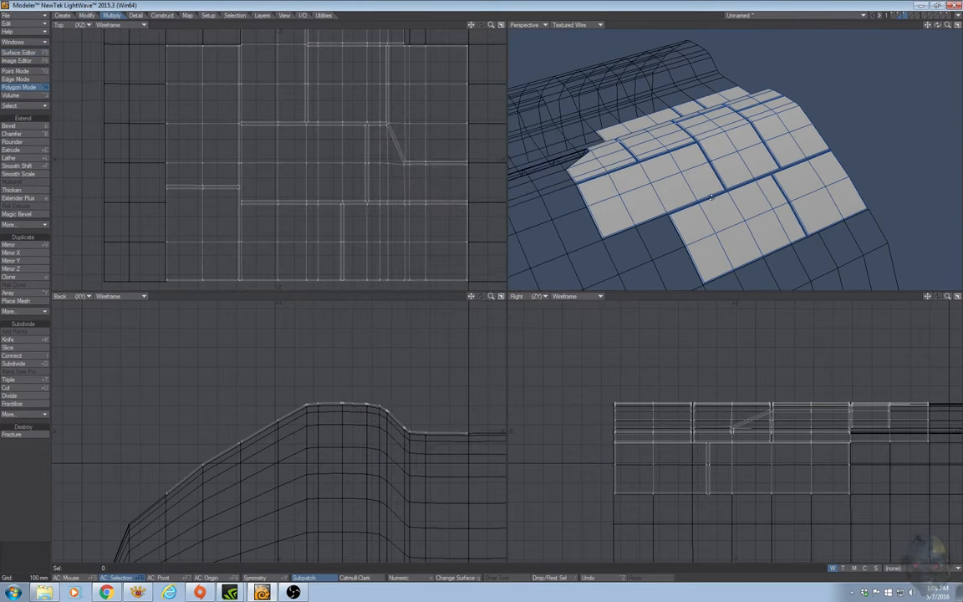
click(569, 24)
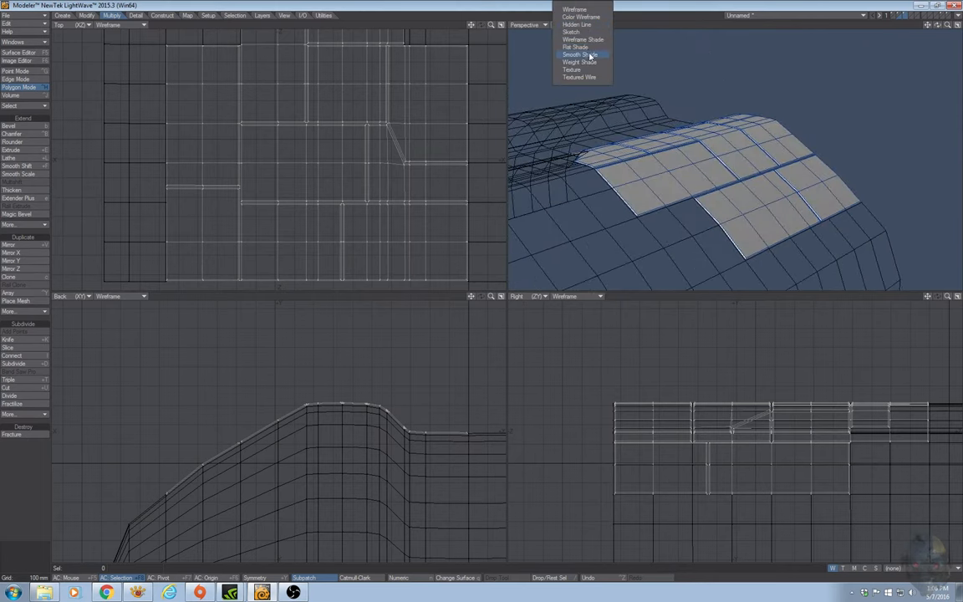
Step: Set the Perspective view to Smooth Shade and select the diagonal strip's corner points
click(580, 54)
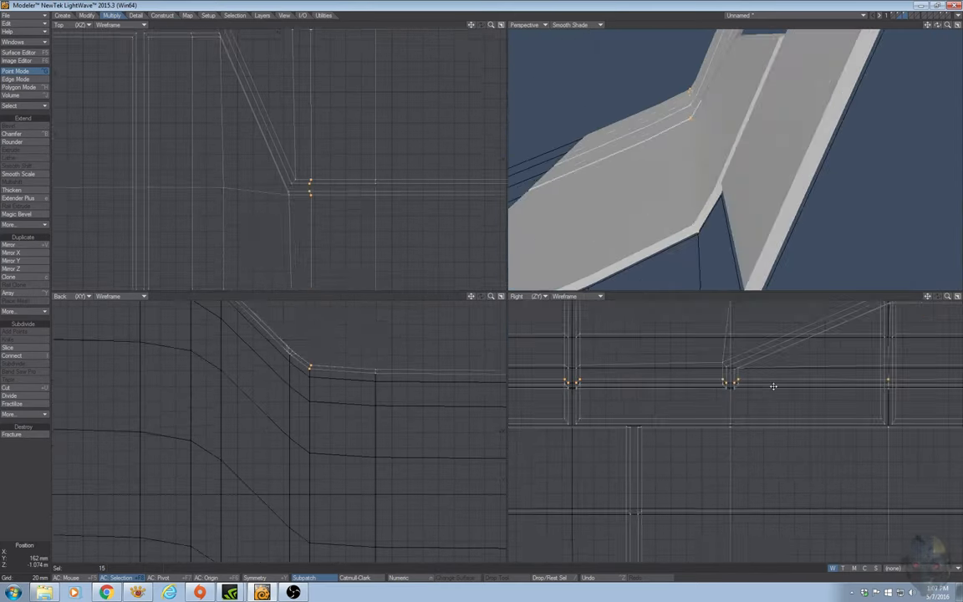
click(18, 87)
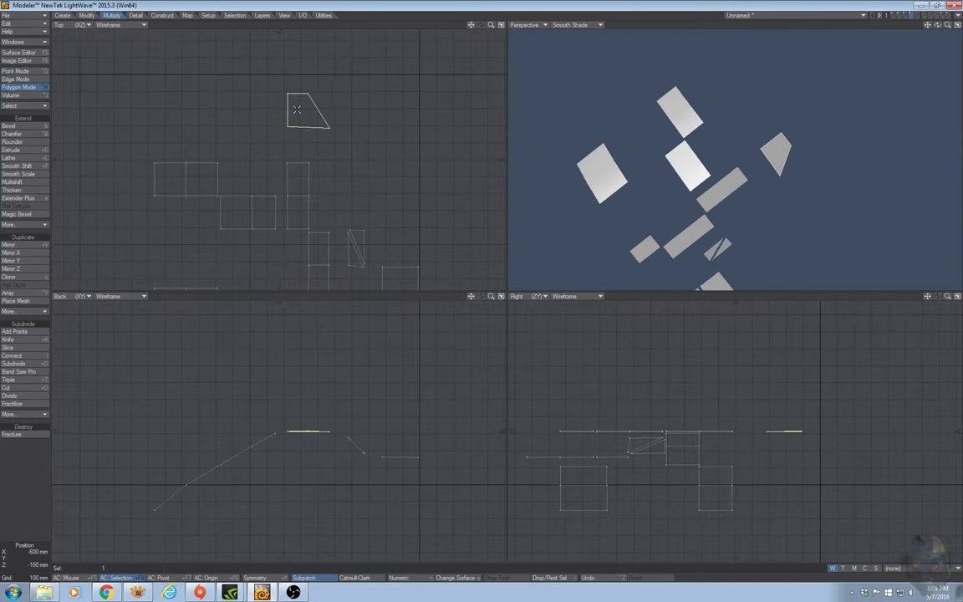
mouse_move(326, 113)
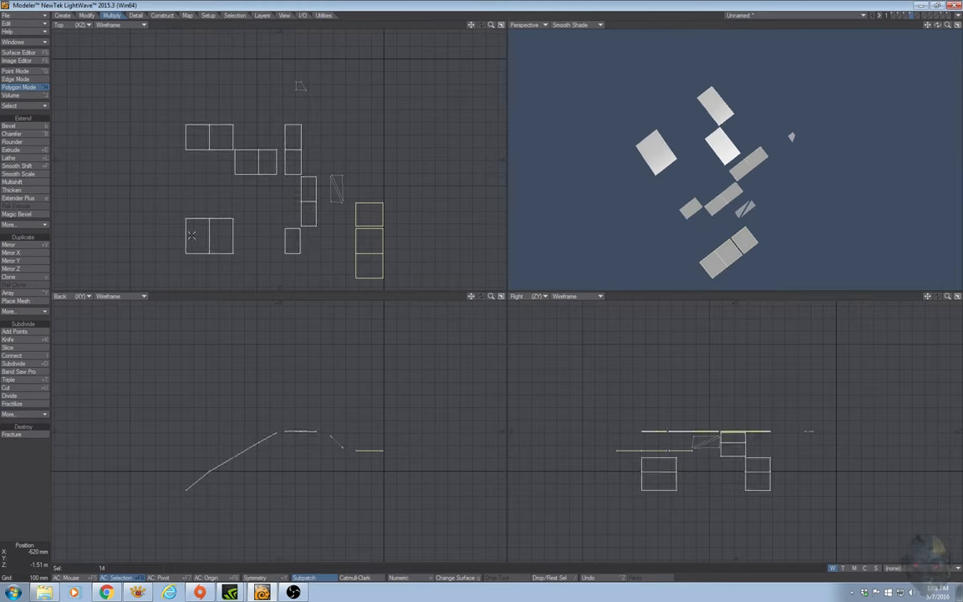
Step: Inset the flat patches by 45 mm and show the hull layer alongside them
click(11, 125)
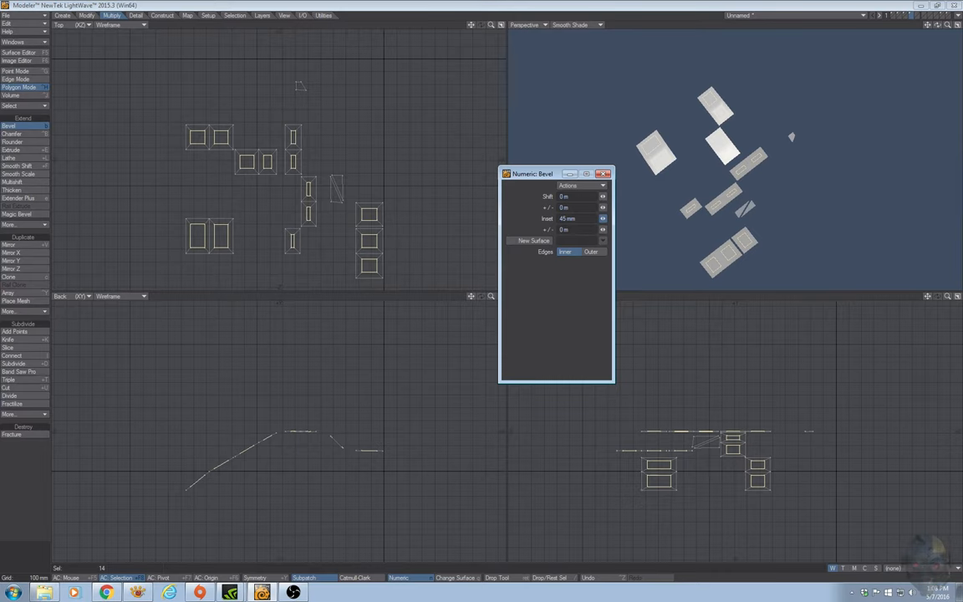
click(604, 174)
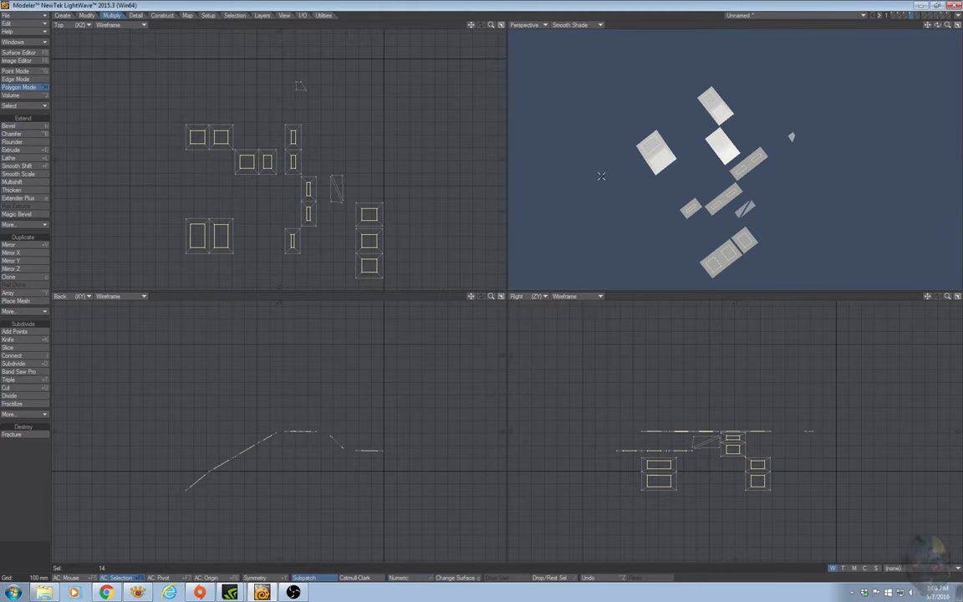
mouse_move(15, 494)
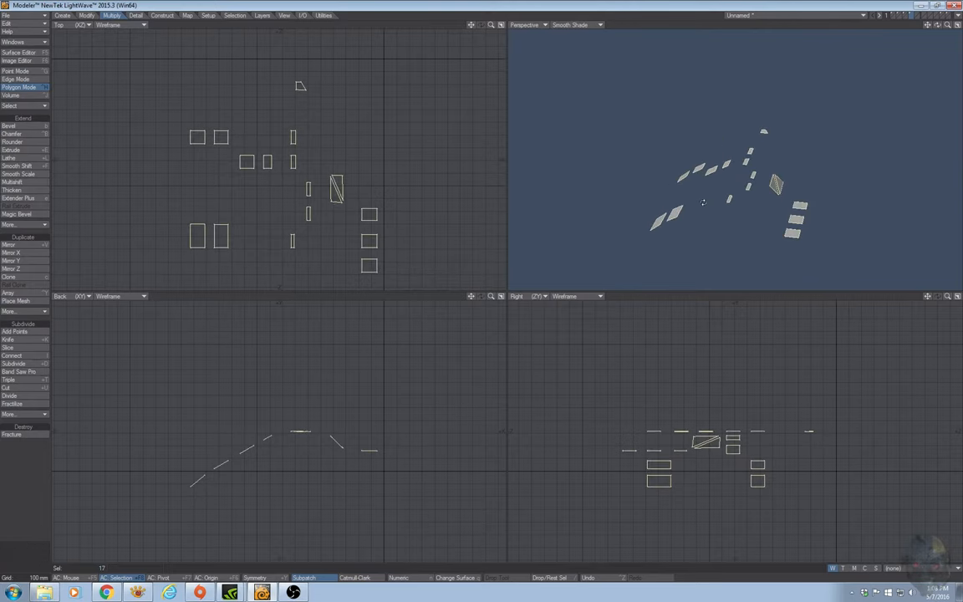
click(10, 126)
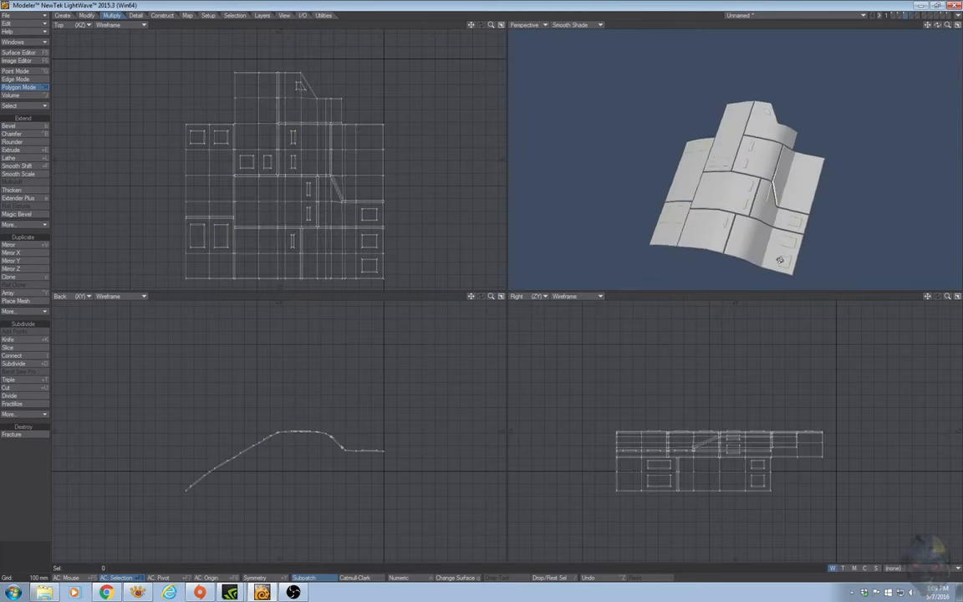
Step: Bevel two small hull panels into recessed plates with insets of 25 and 30mm
drag(753, 192, 762, 199)
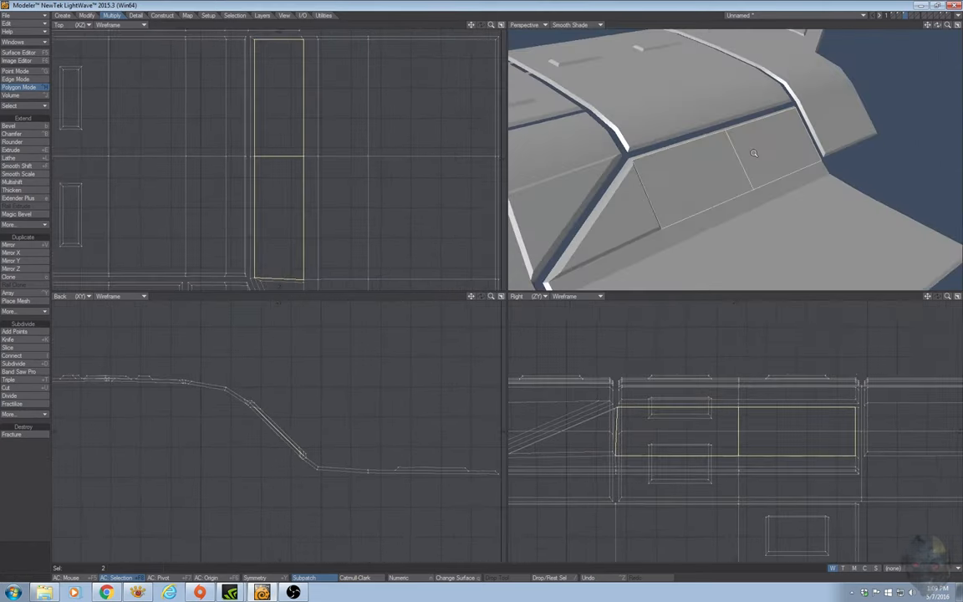
click(8, 126)
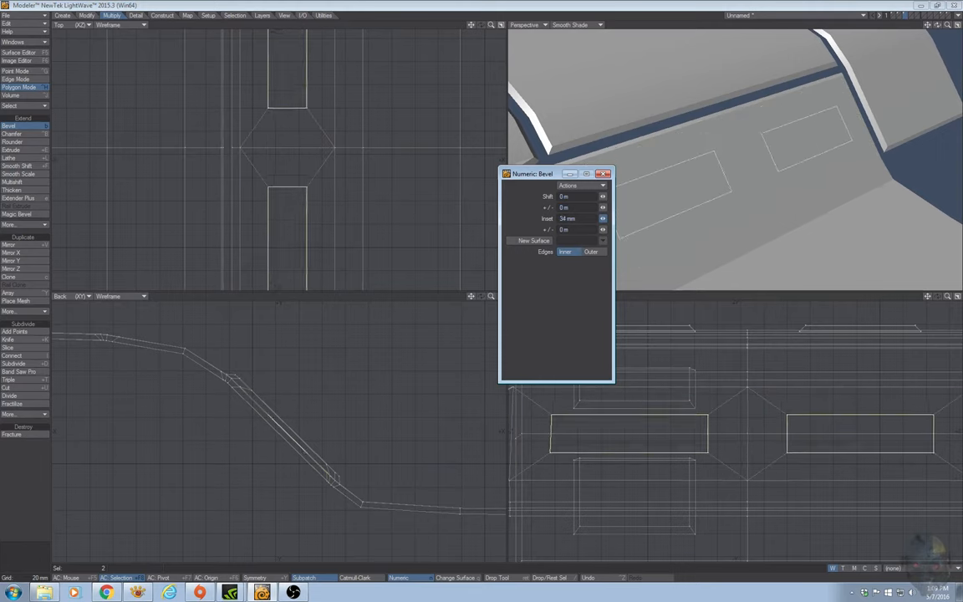
text(25)
text(5)
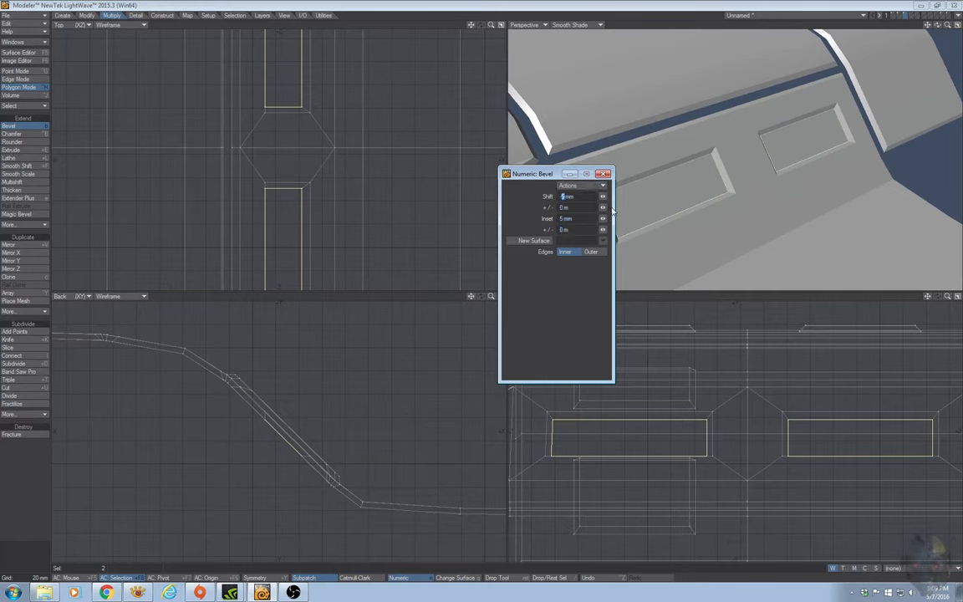
click(577, 208)
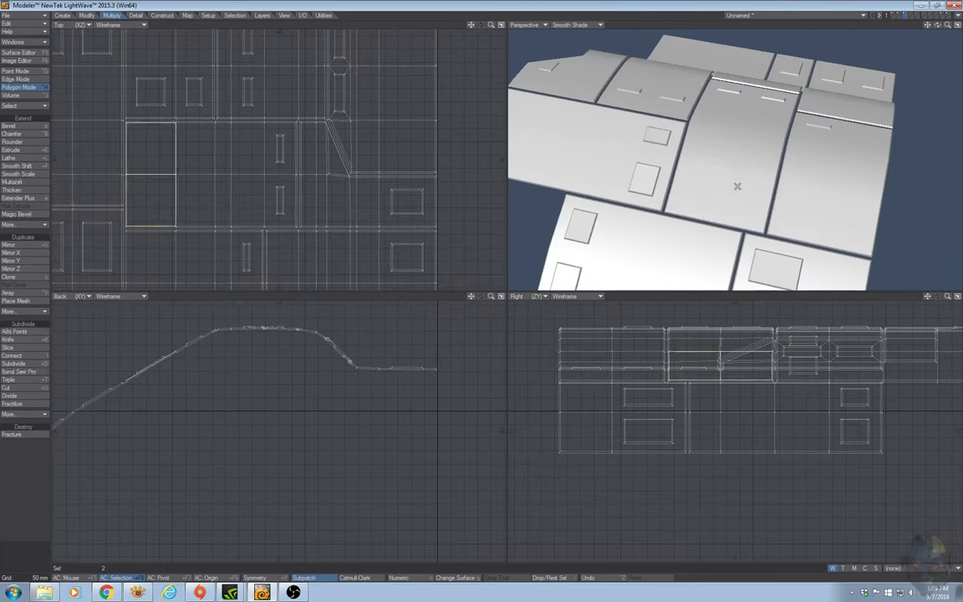
click(9, 125)
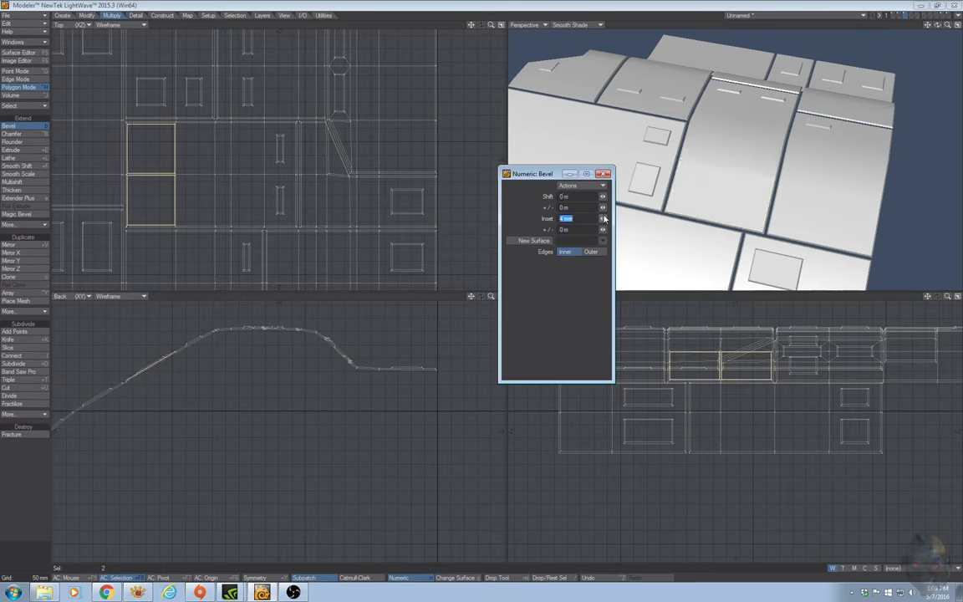
text(30mm)
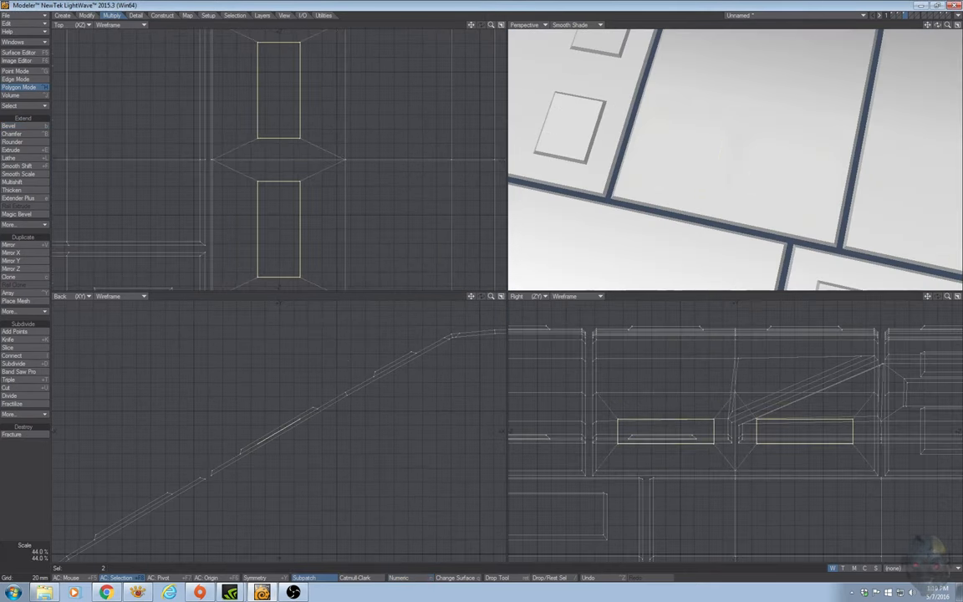
Step: Select the six curved polygons on top of the hull
click(9, 125)
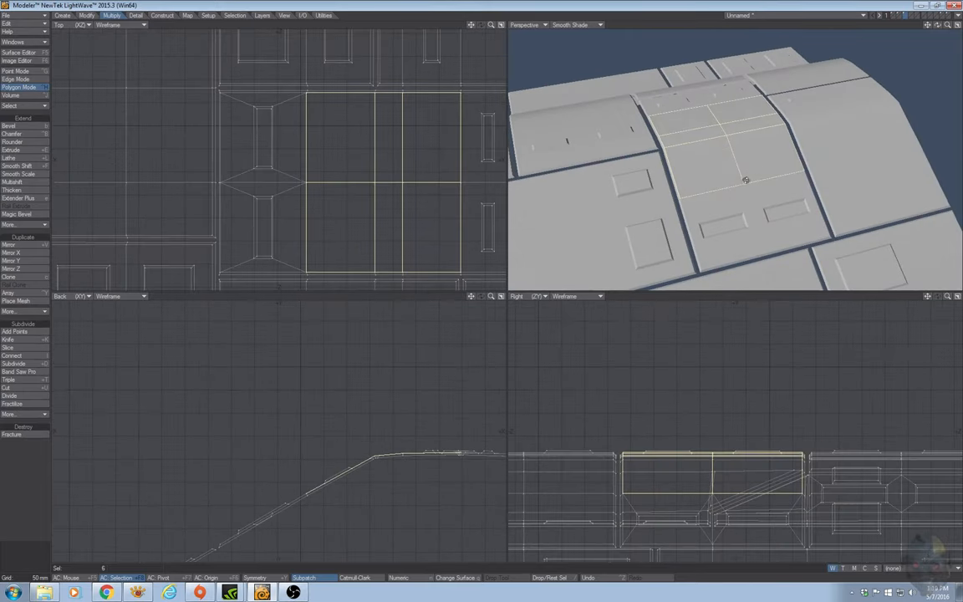
mouse_move(911, 17)
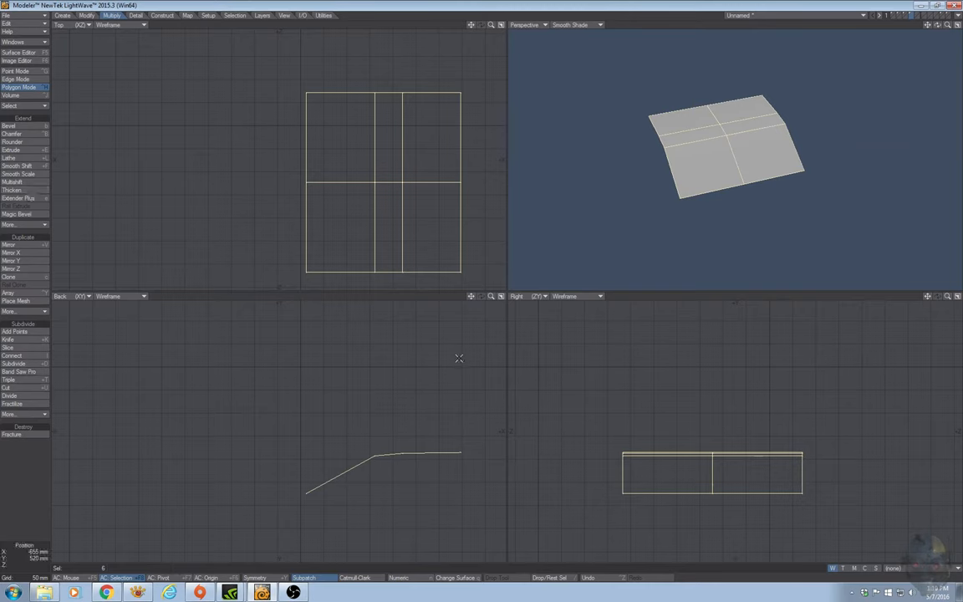
Step: Inset the isolated curved patch by 10mm with Multishift, leaving two pieces separated by a gap
click(14, 181)
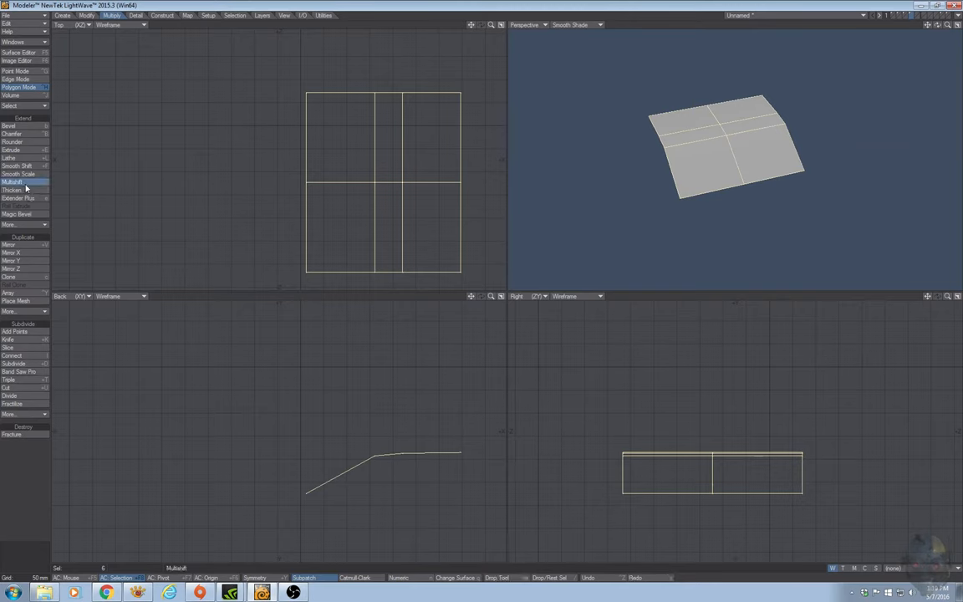
click(17, 183)
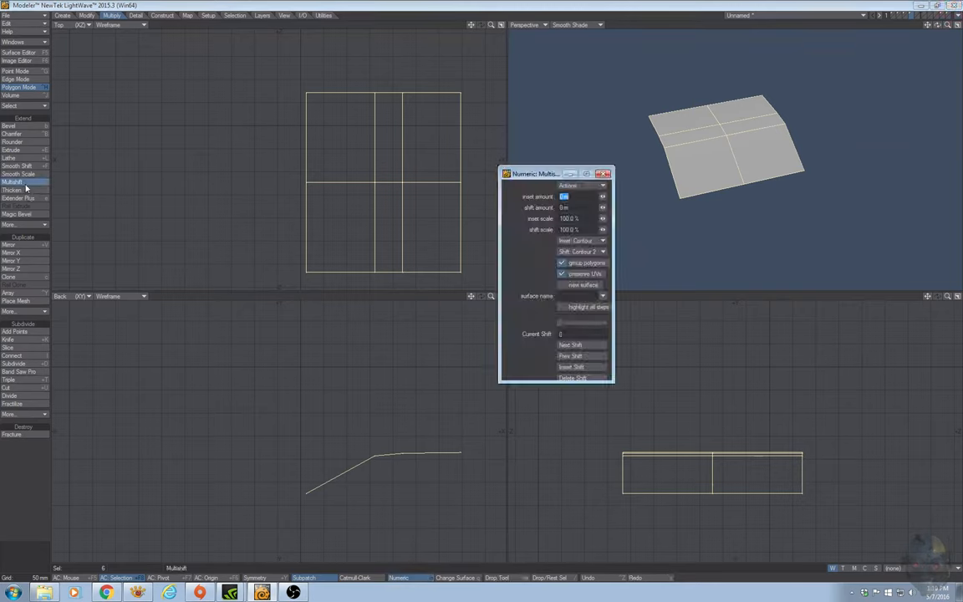
text(10mm)
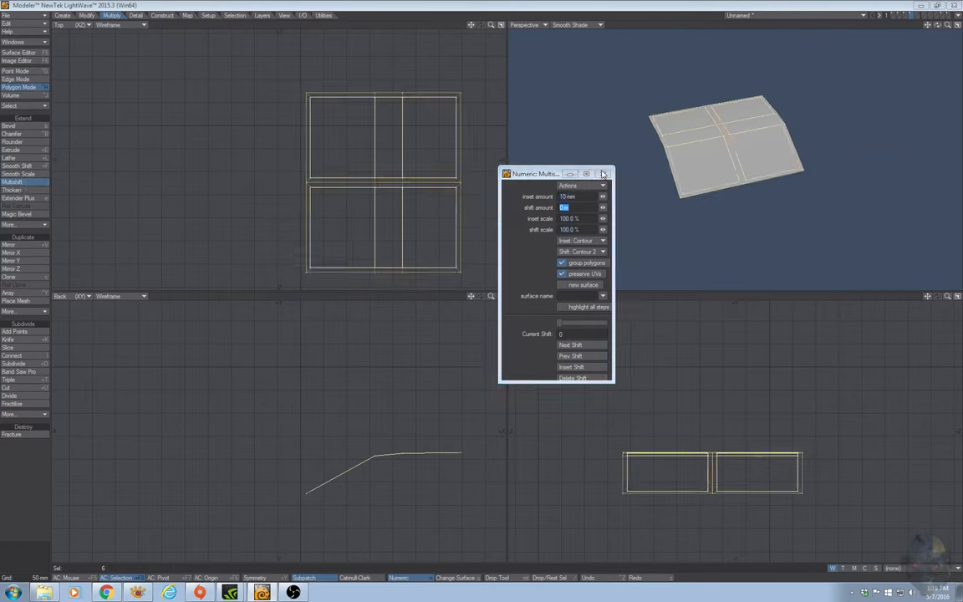
click(602, 174)
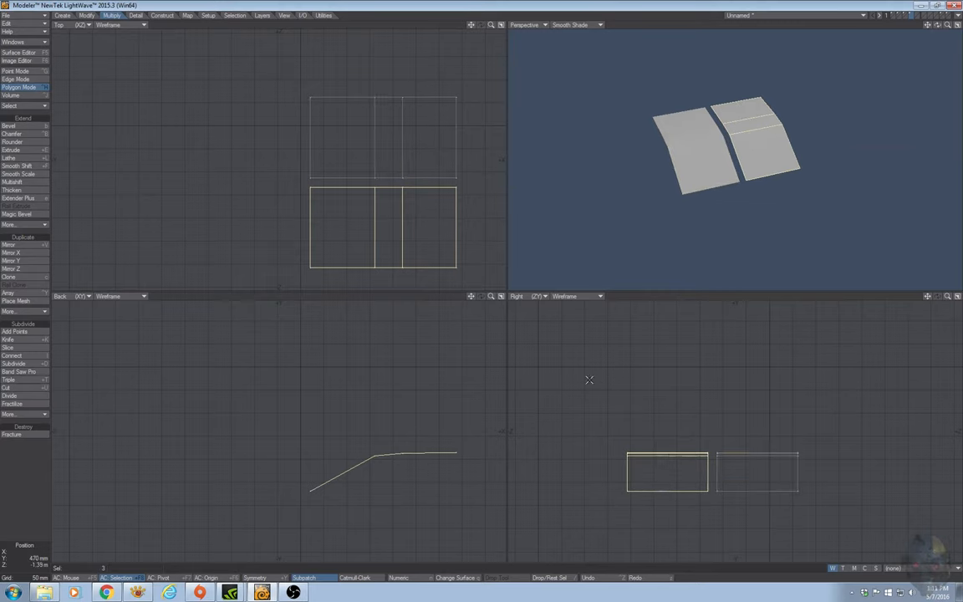
mouse_move(414, 261)
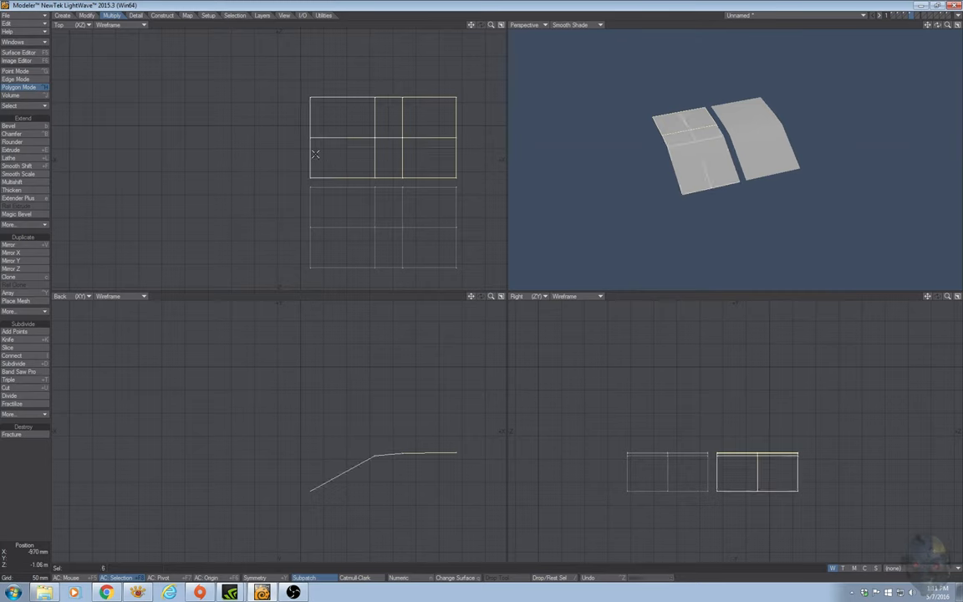
Step: Slice both pieces into rows and inset them by 5mm, producing six strips
click(15, 71)
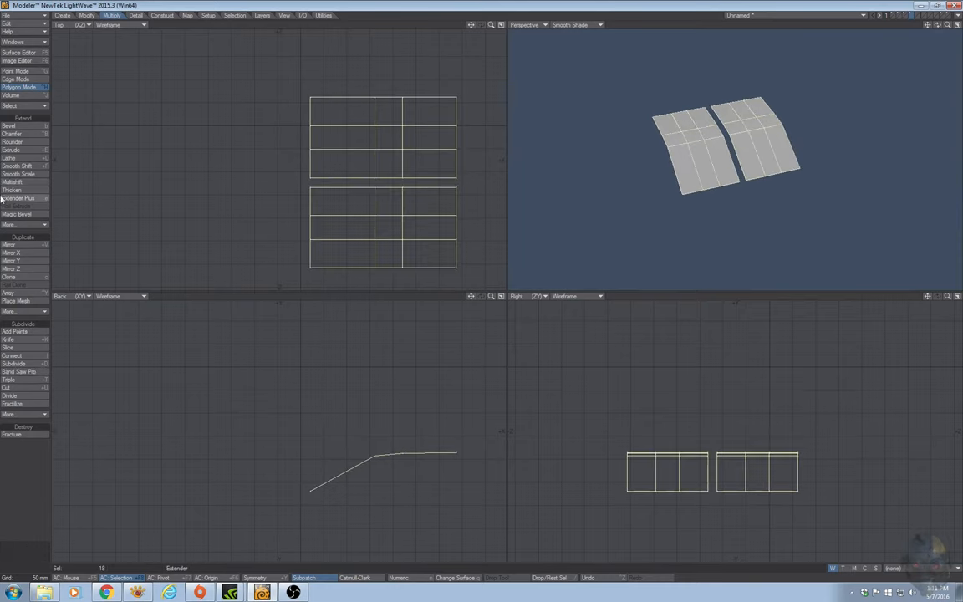
click(14, 183)
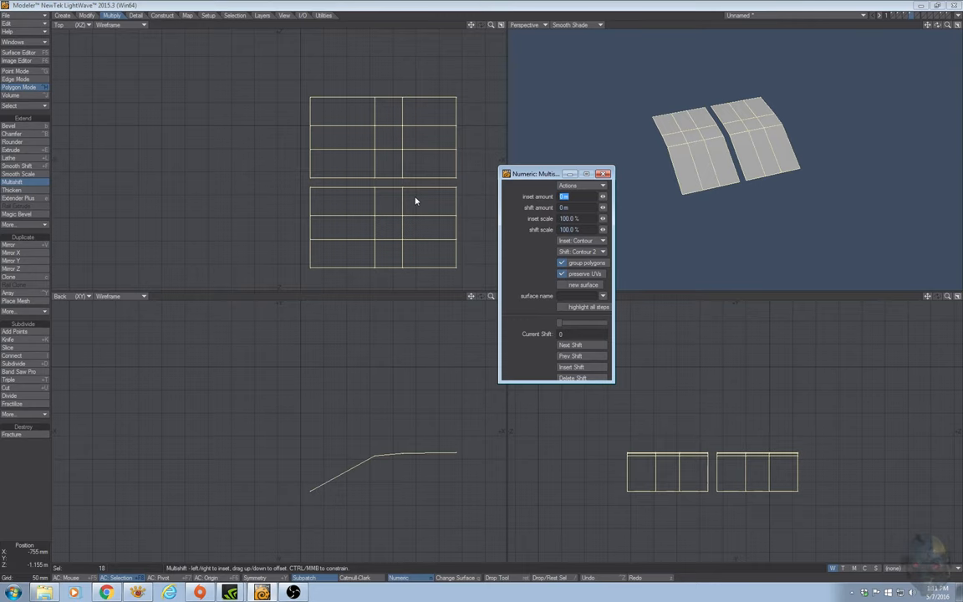
text(5mm)
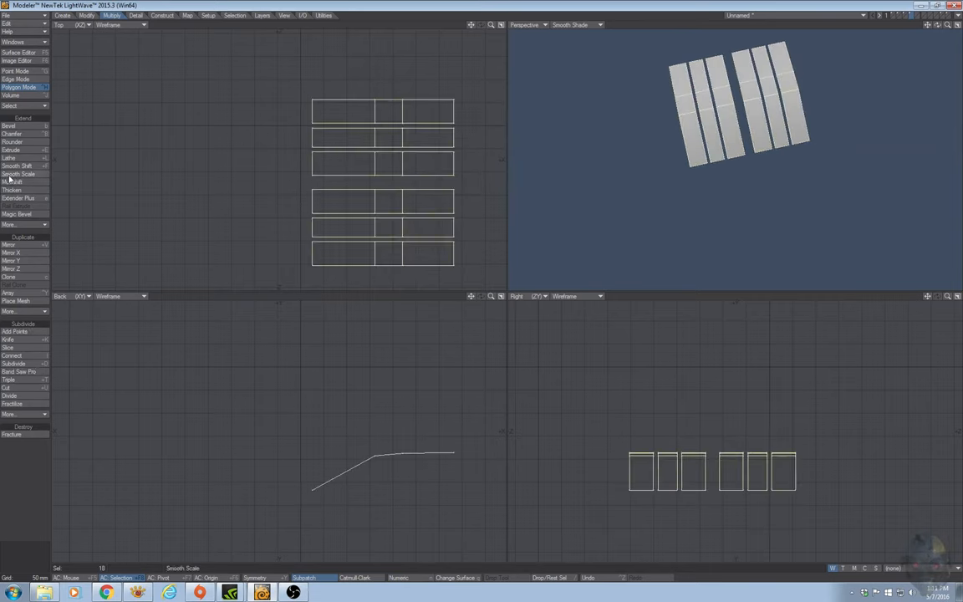
Step: Thicken the six strips and round their end edges with Rounder
click(12, 190)
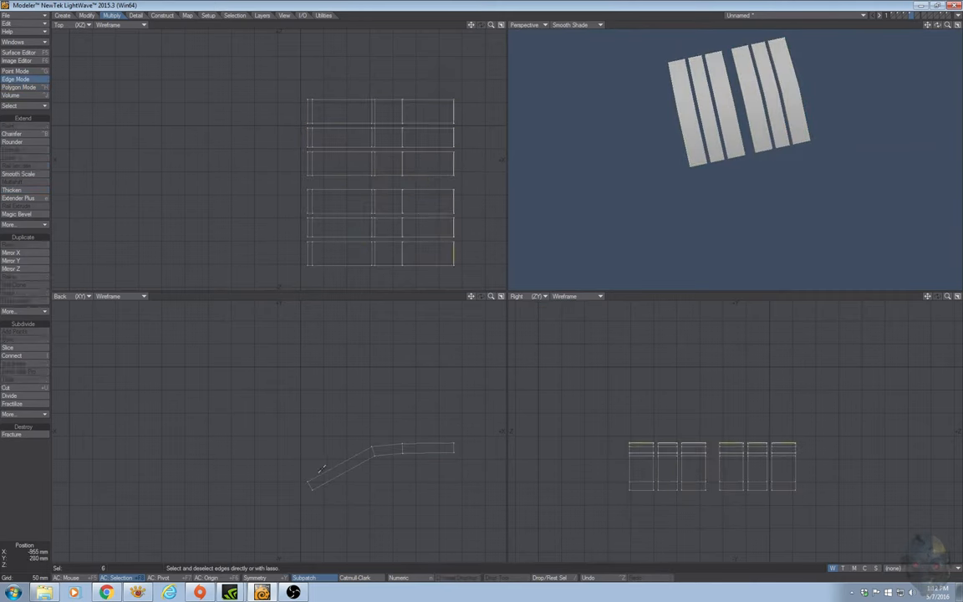
click(12, 134)
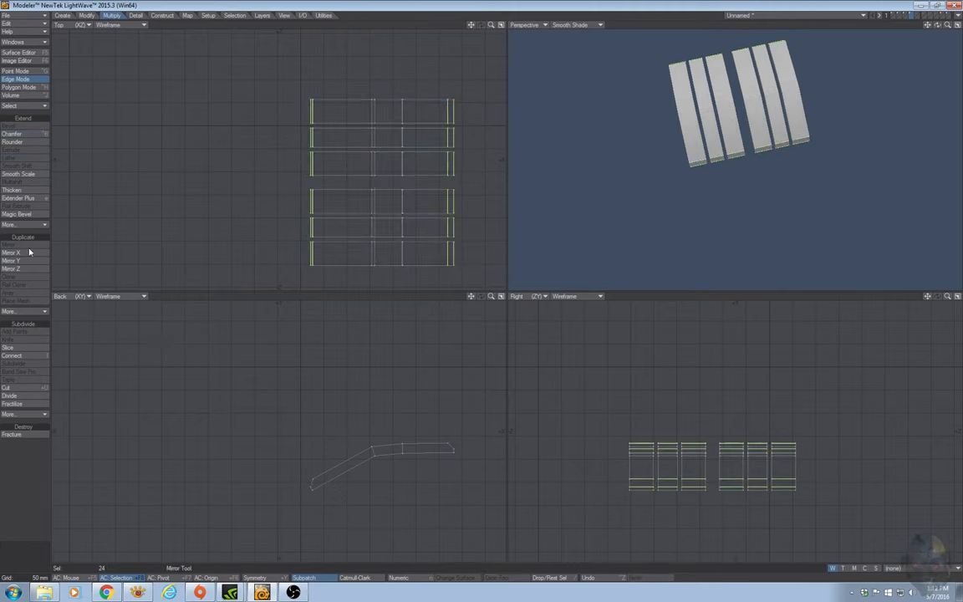
click(12, 134)
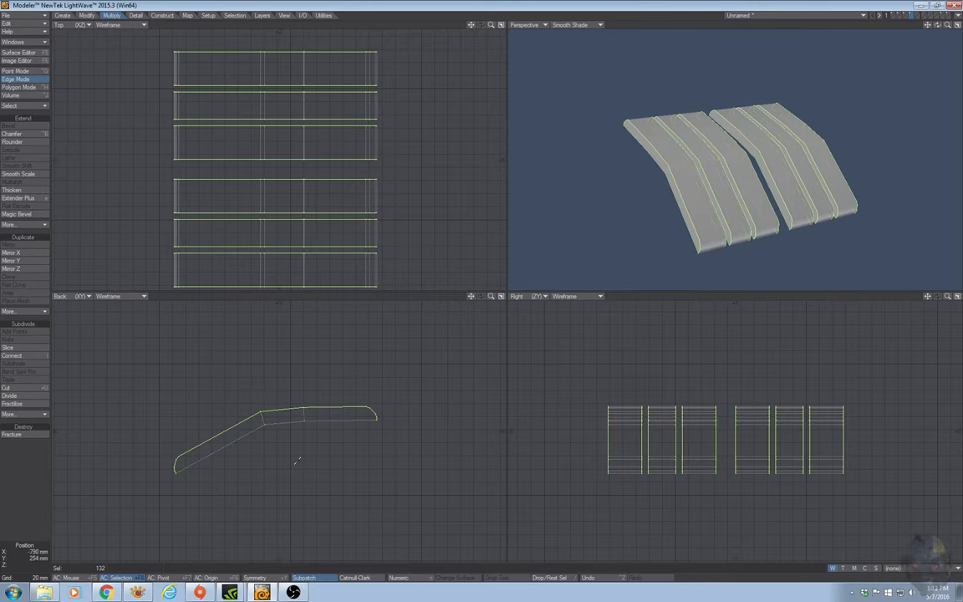
Step: Chamfer the selected strip edges and bring back the hidden hull geometry
click(12, 134)
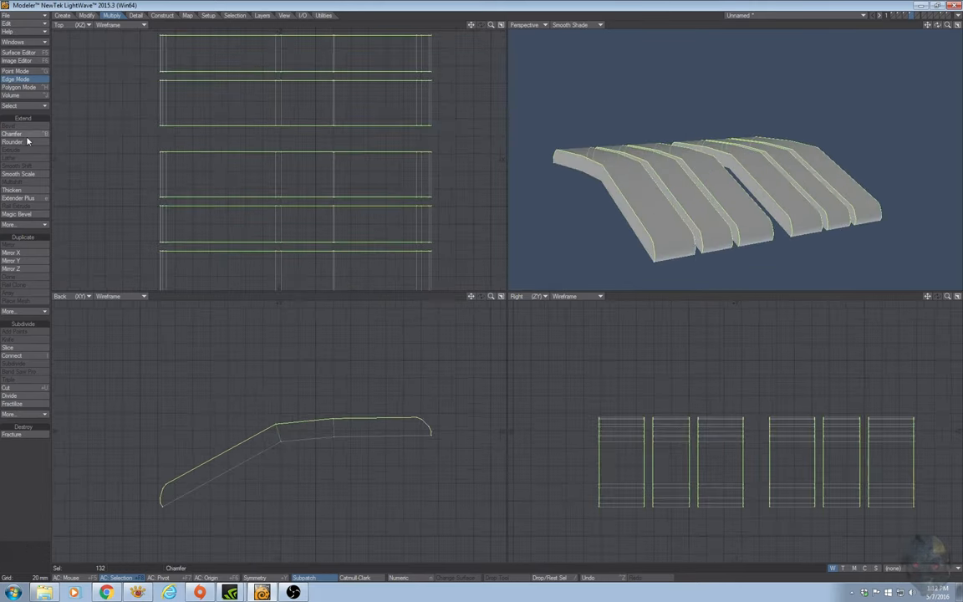
click(12, 134)
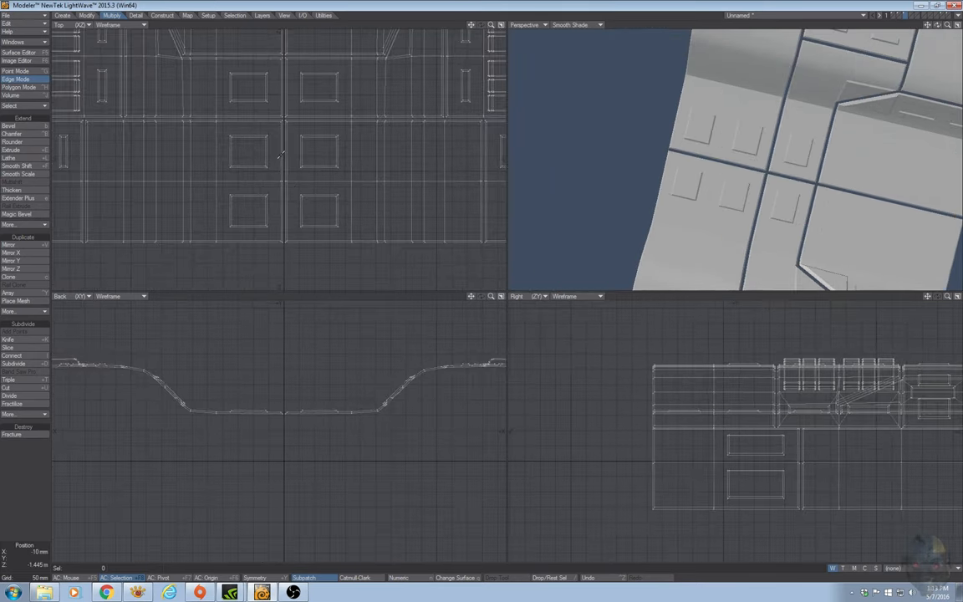
click(283, 180)
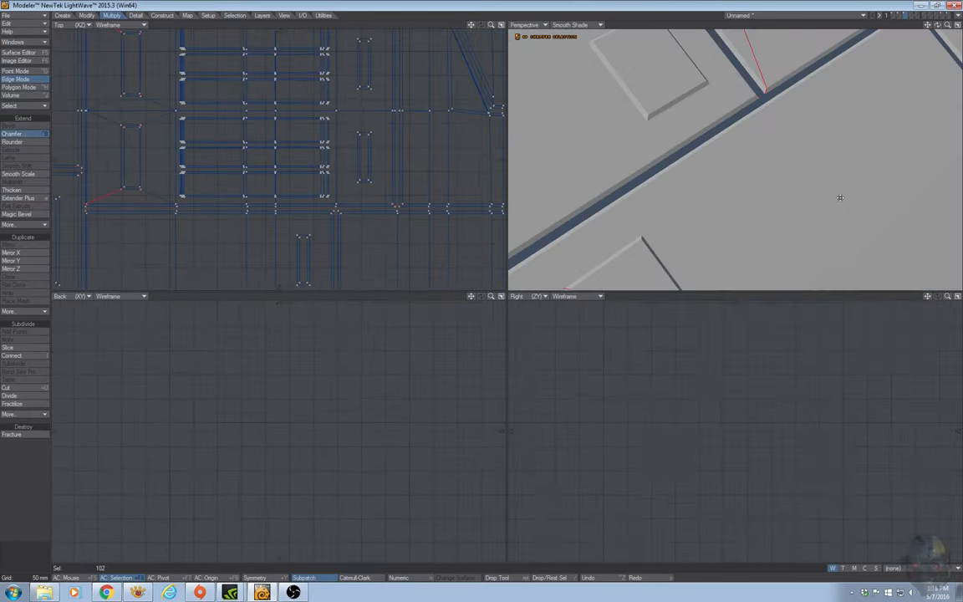
Step: Chamfer the selected panel edges, trying 10 mm before settling on 3 mm
click(12, 134)
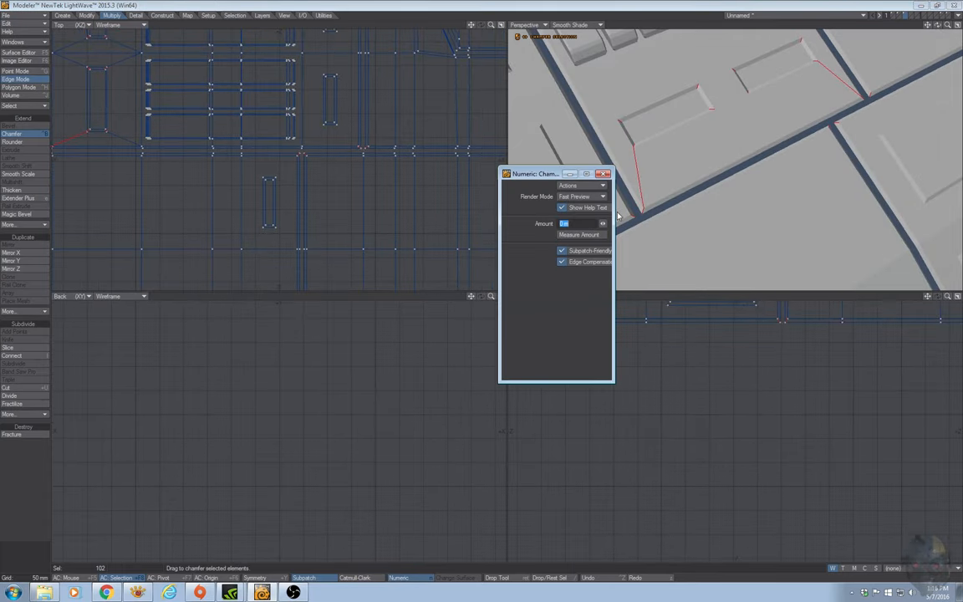
text(10)
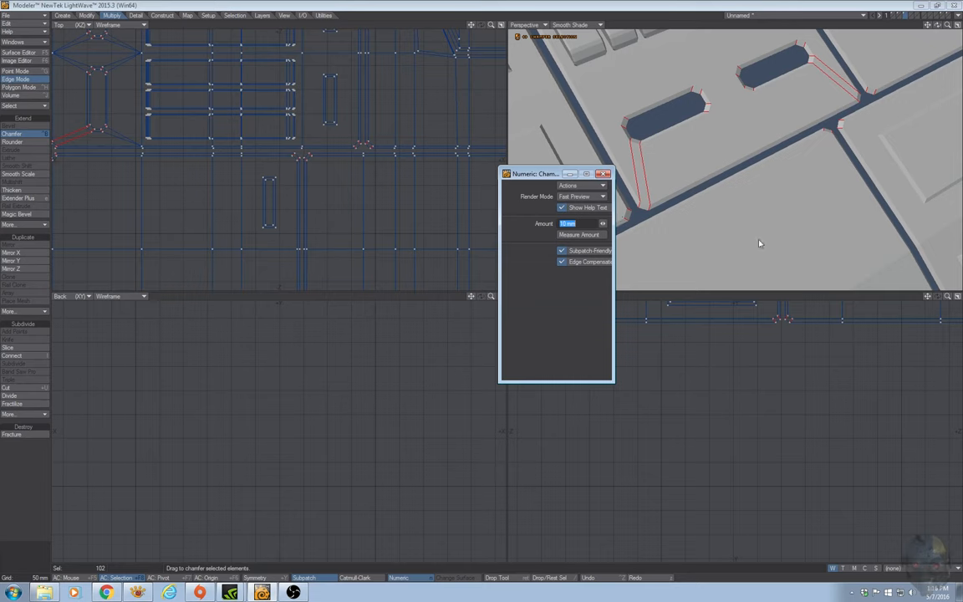
click(604, 174)
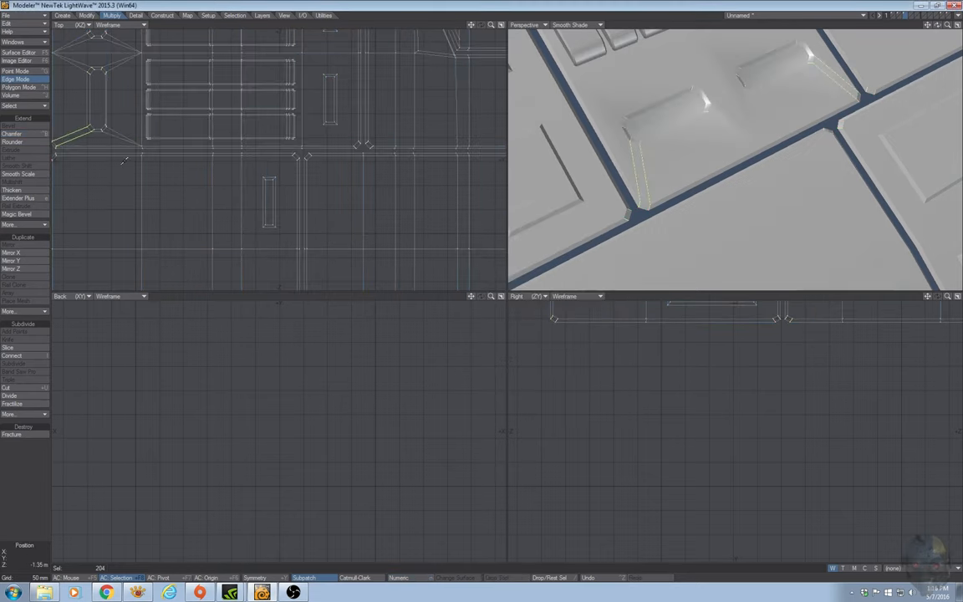
click(12, 134)
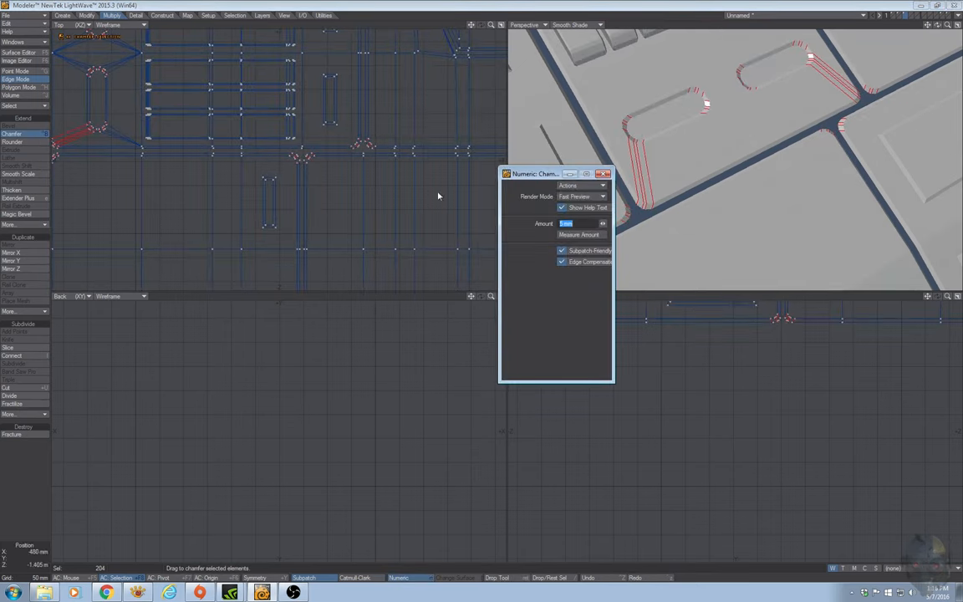
text(3 mm)
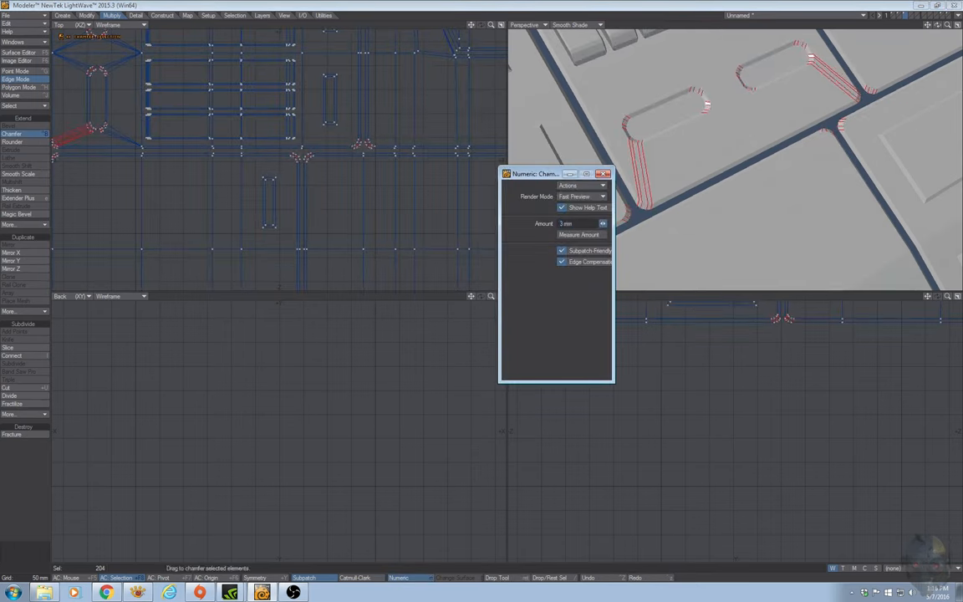
click(603, 221)
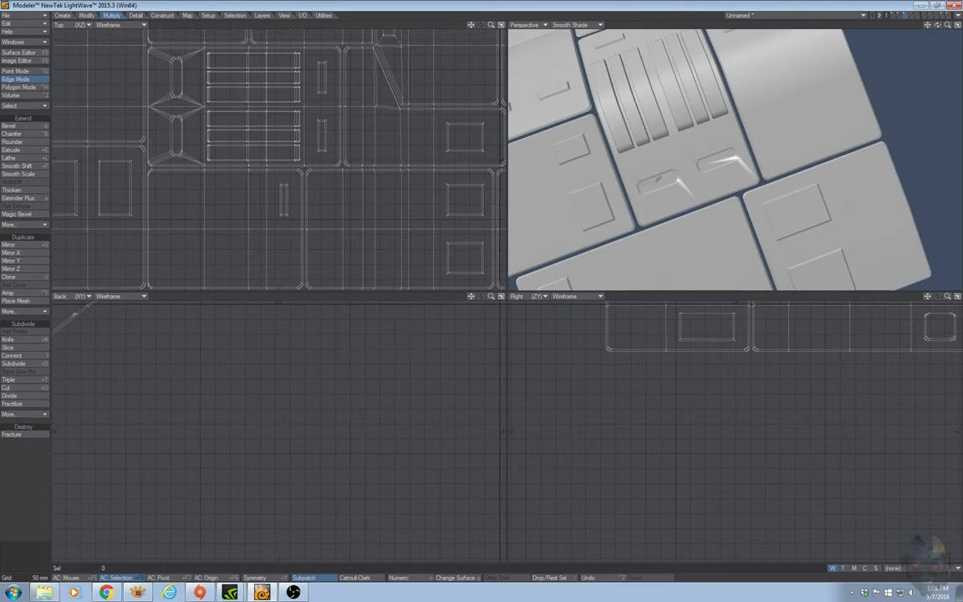
Step: Inset the polygons around both slots by 5 mm with no shift, then bevel the slot faces
click(18, 87)
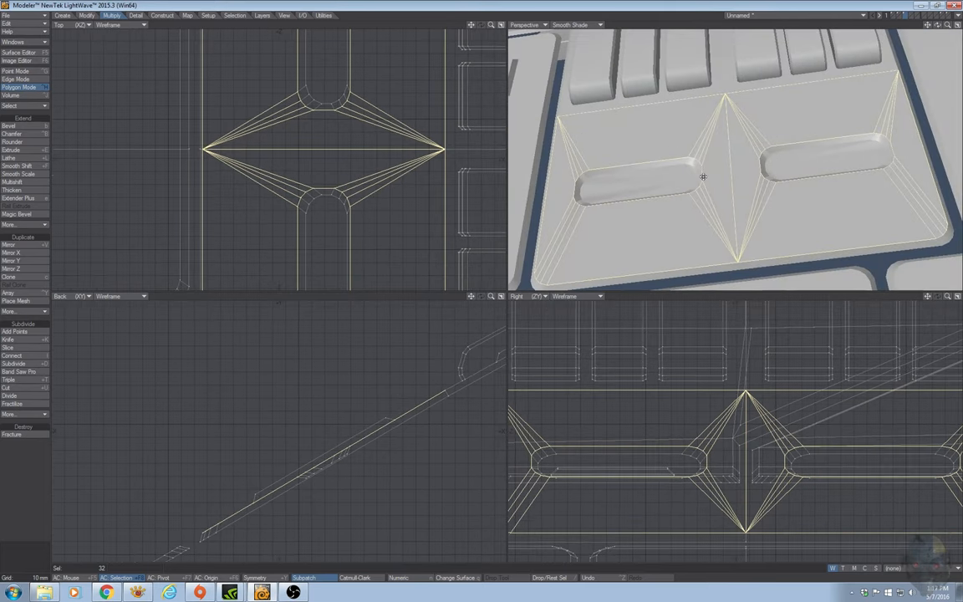
click(13, 182)
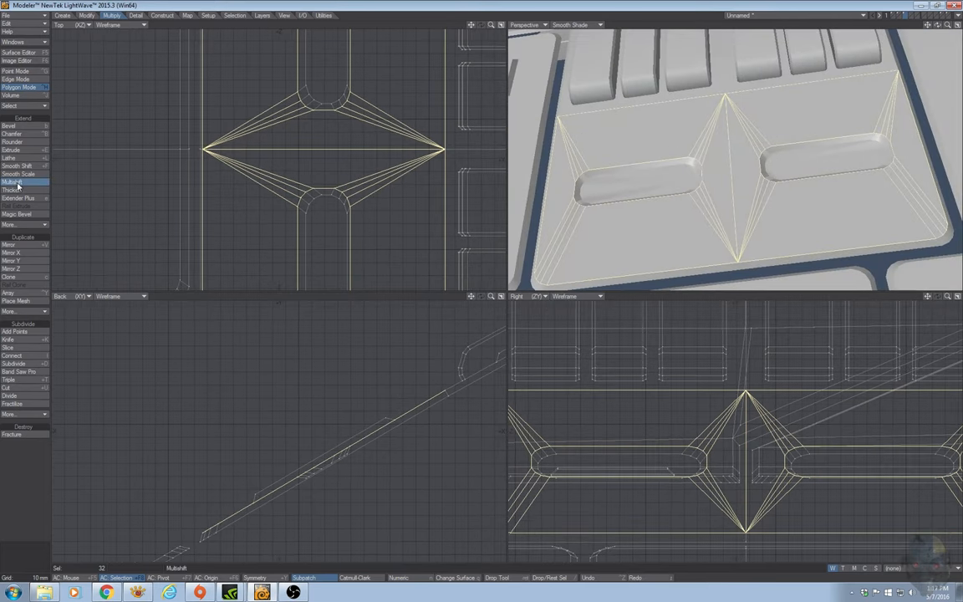
click(15, 182)
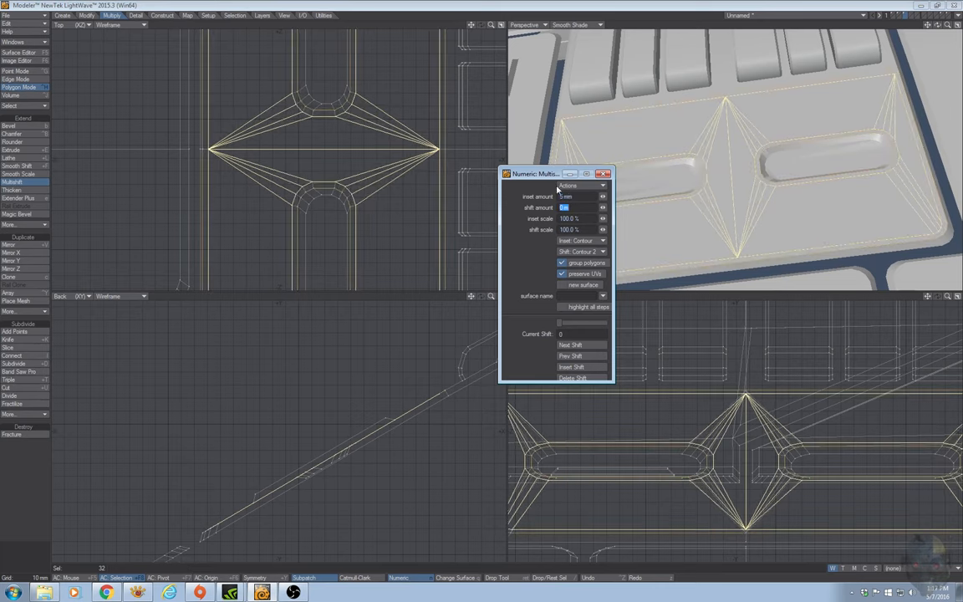
click(603, 174)
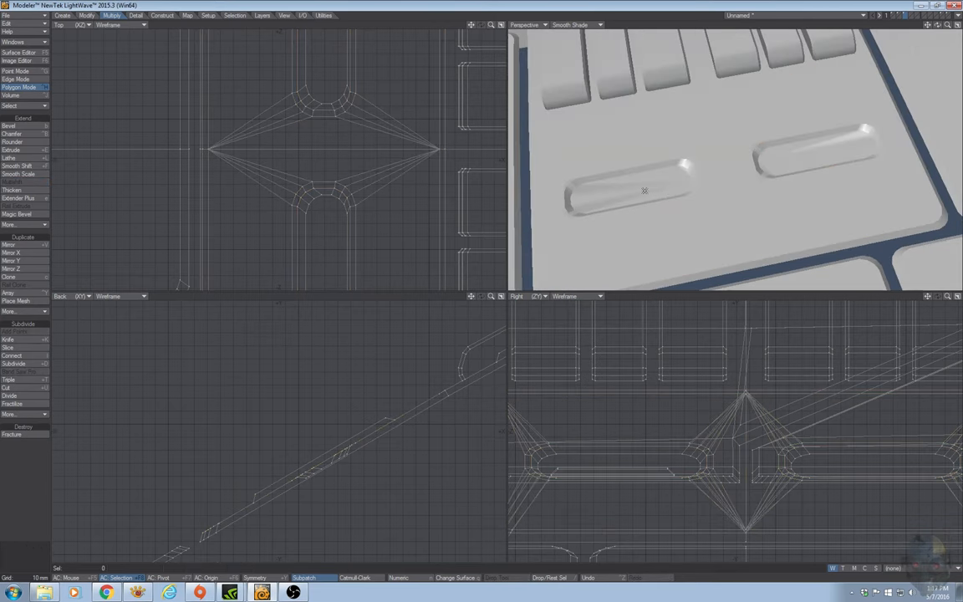
click(9, 125)
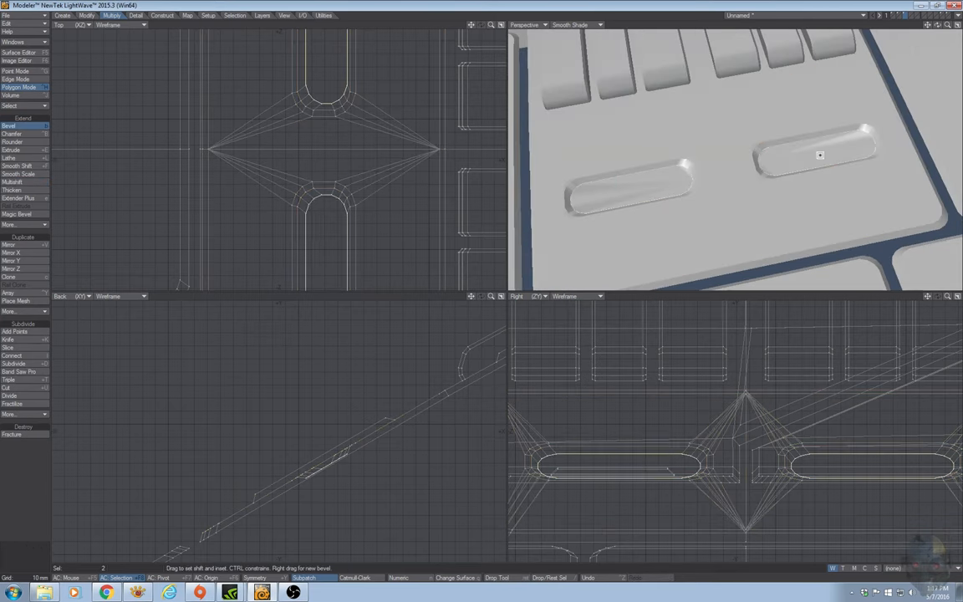
click(399, 578)
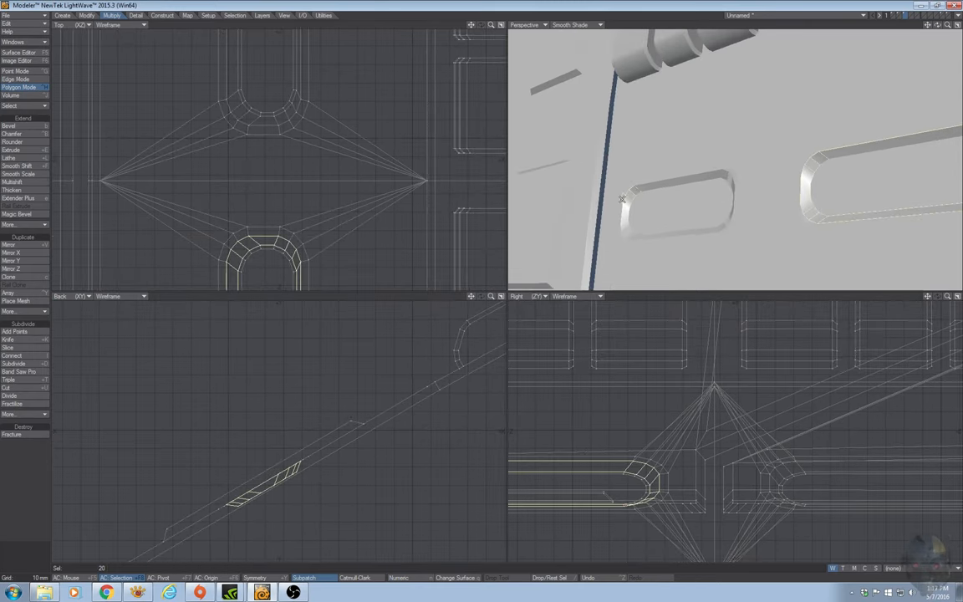
Step: Select the slot rim edge loops and raised strip end edges in Edge Mode
click(678, 205)
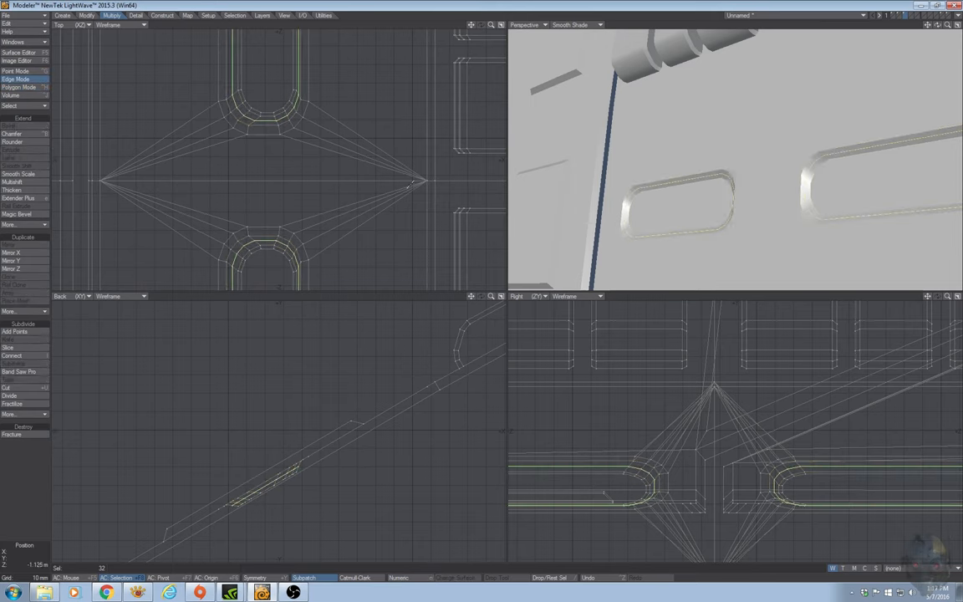
click(12, 134)
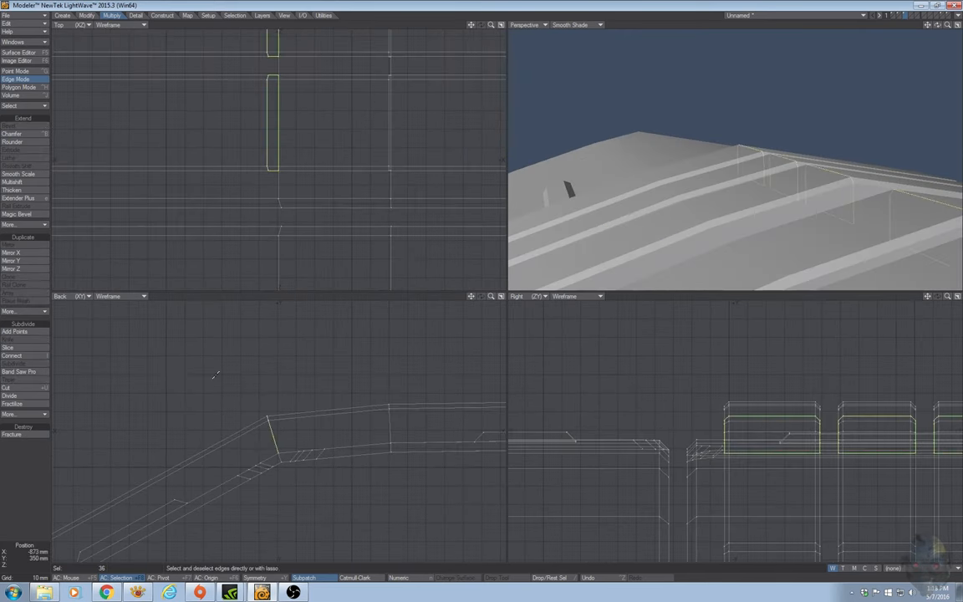
click(13, 134)
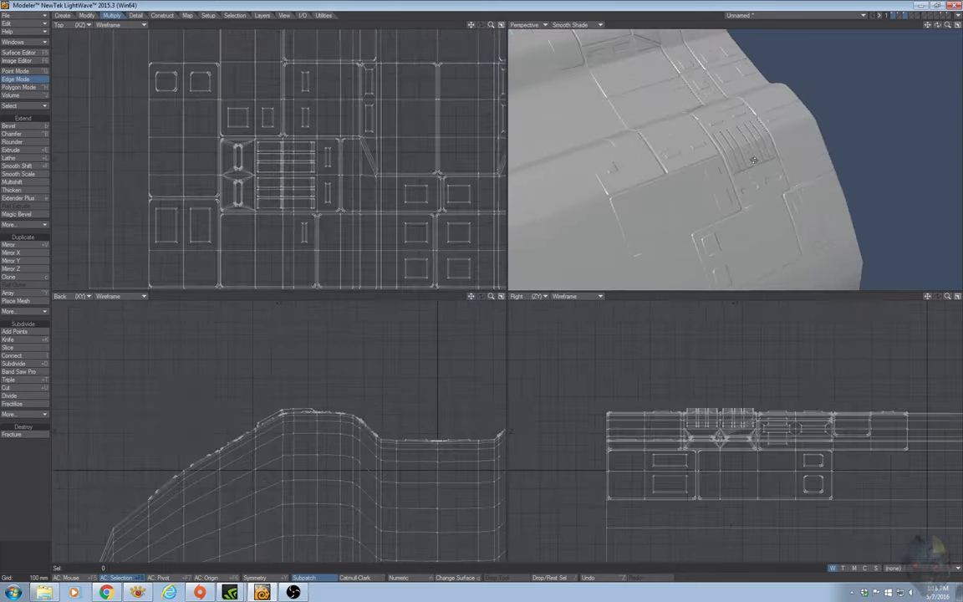
Step: Assign the inset panel faces across the hull a new darker surface via Change Surface
click(18, 87)
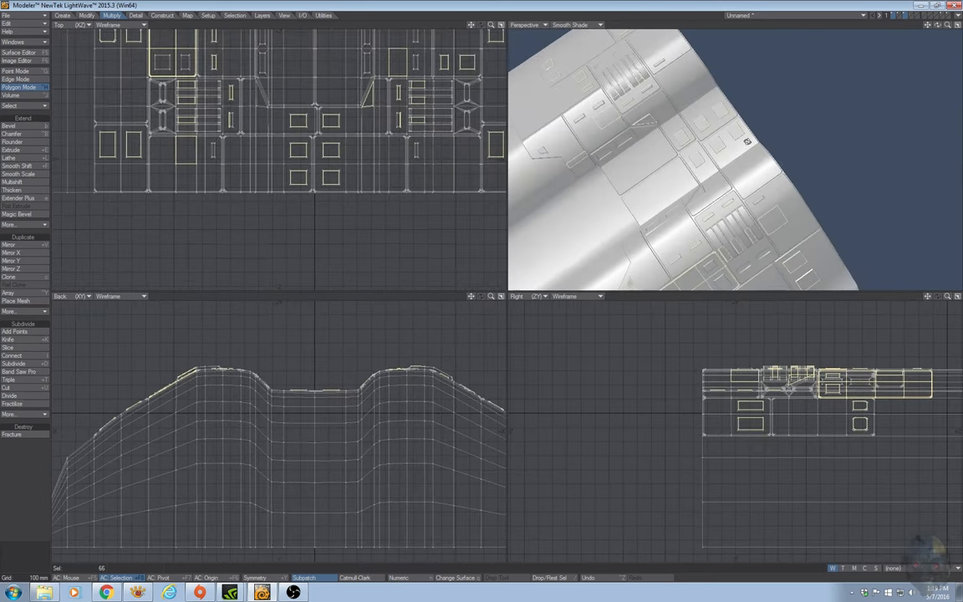
click(455, 578)
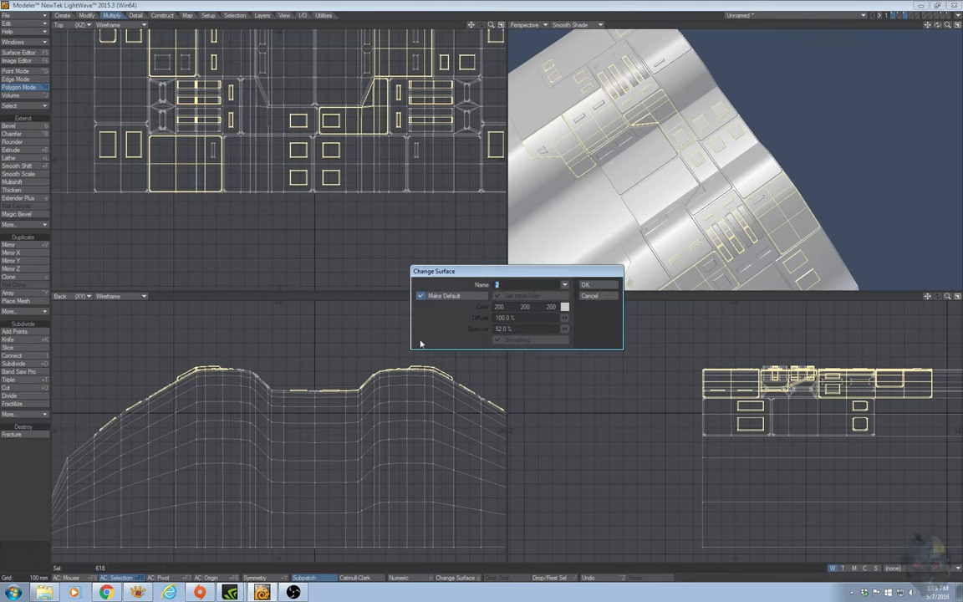
click(586, 284)
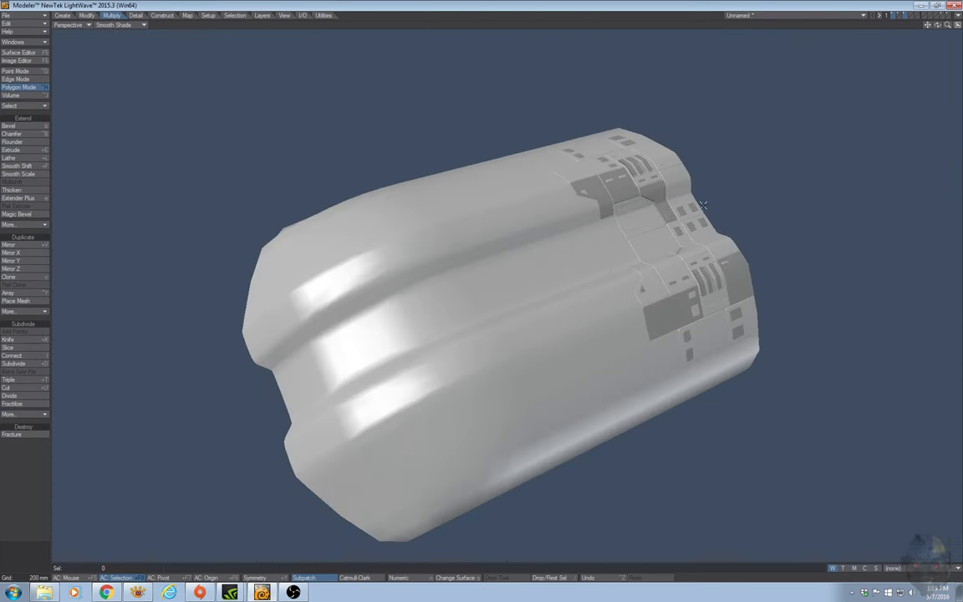
drag(702, 205, 631, 249)
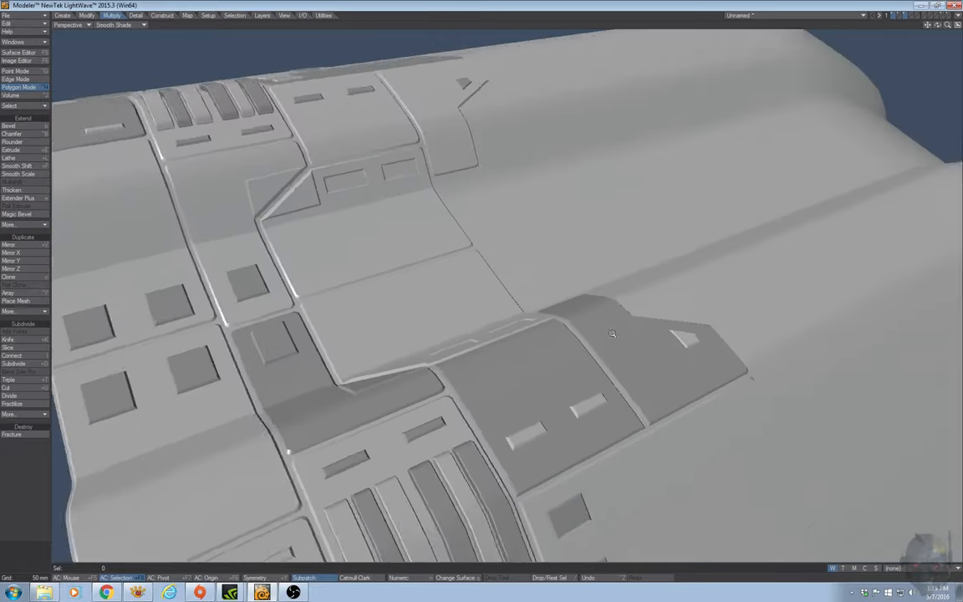
drag(612, 335, 786, 271)
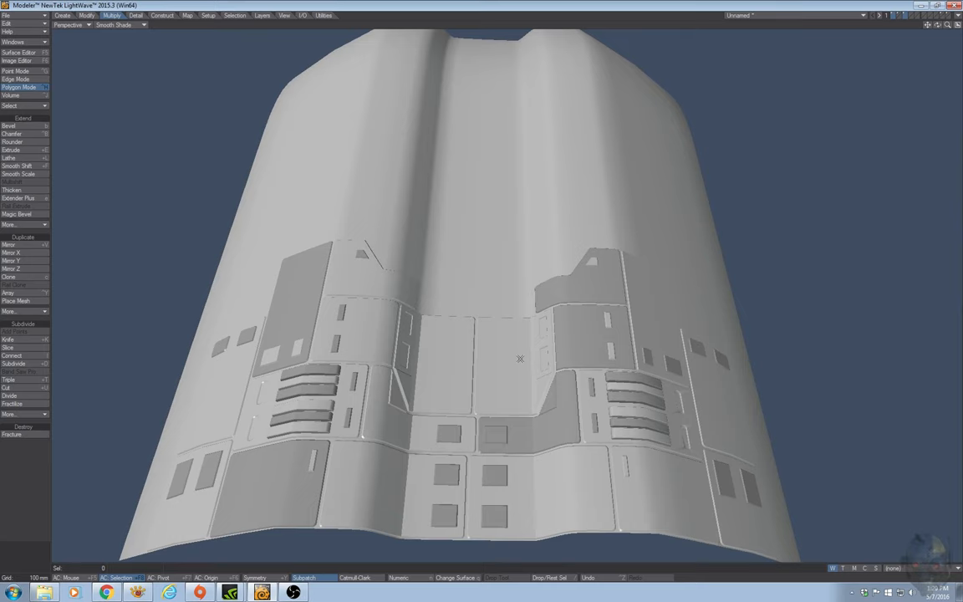
mouse_move(520, 346)
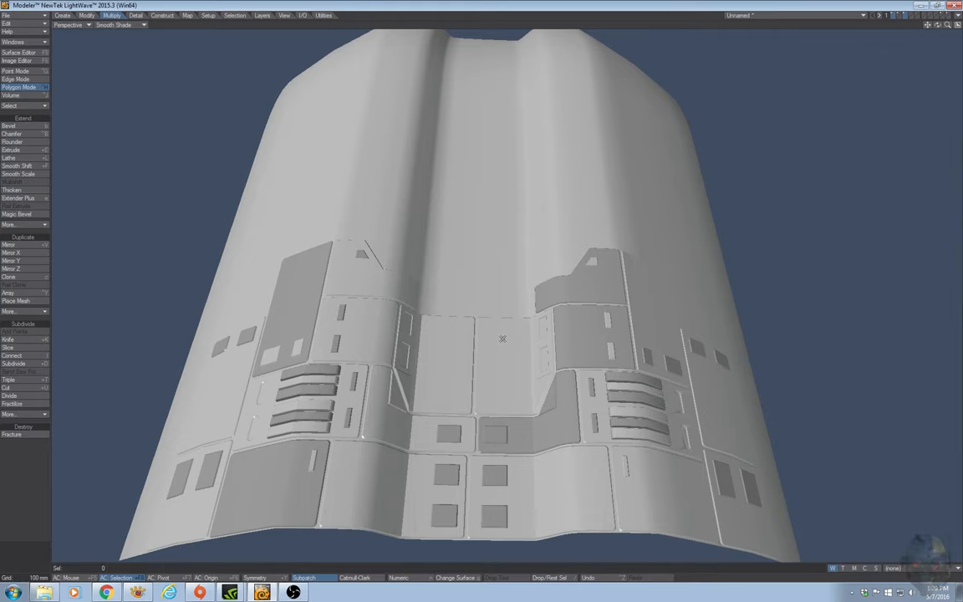
mouse_move(502, 326)
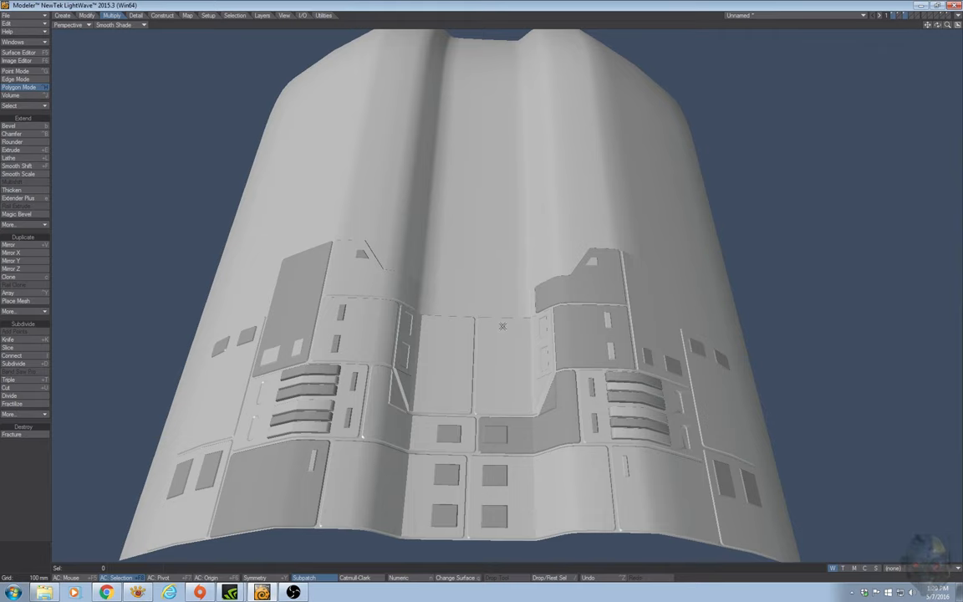